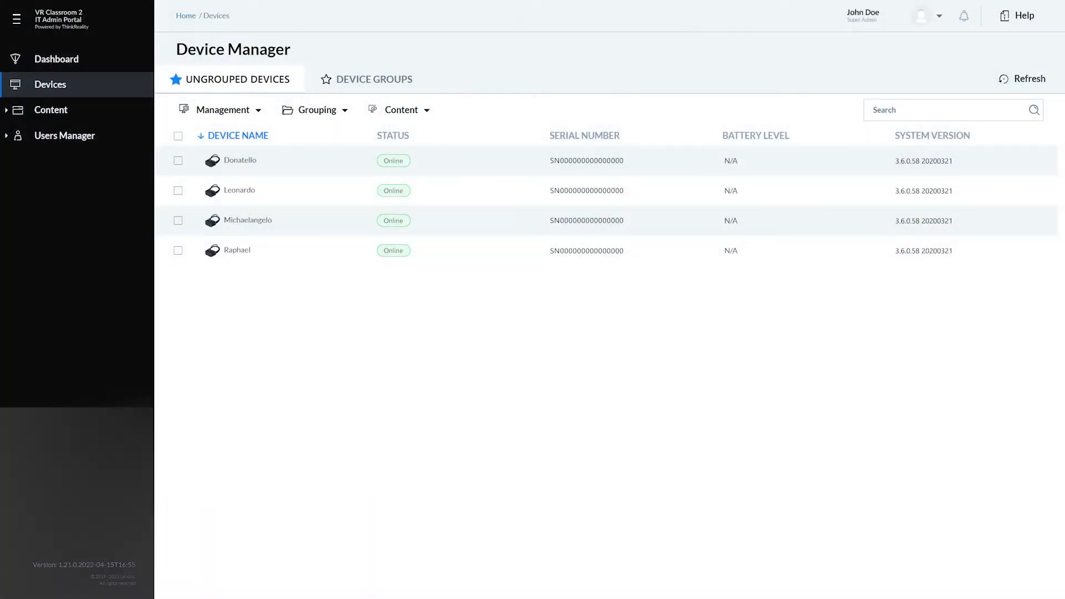
pyautogui.click(240, 160)
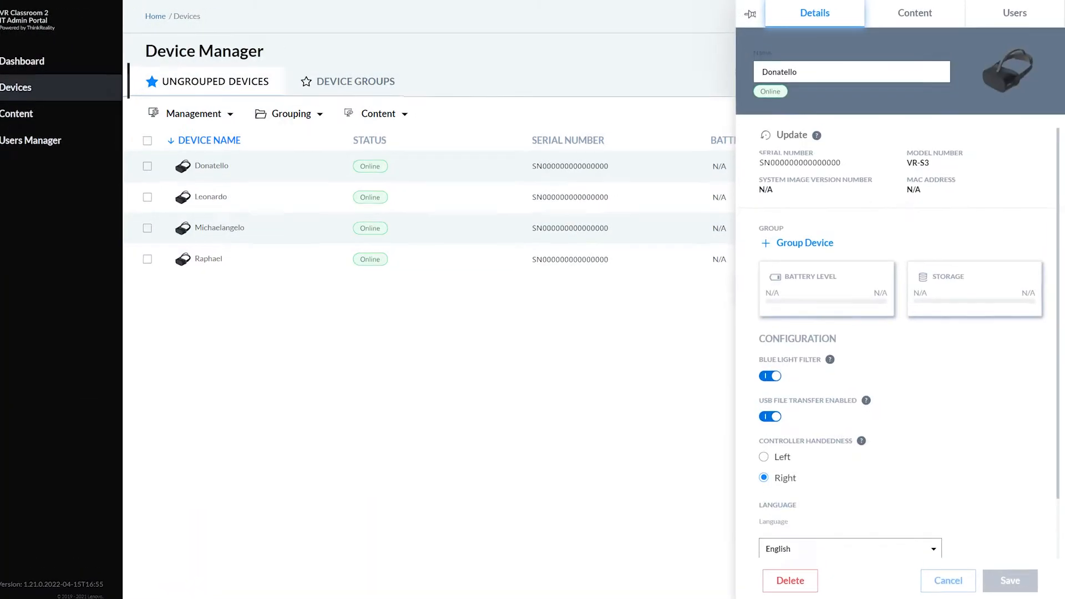
pyautogui.write('Ge')
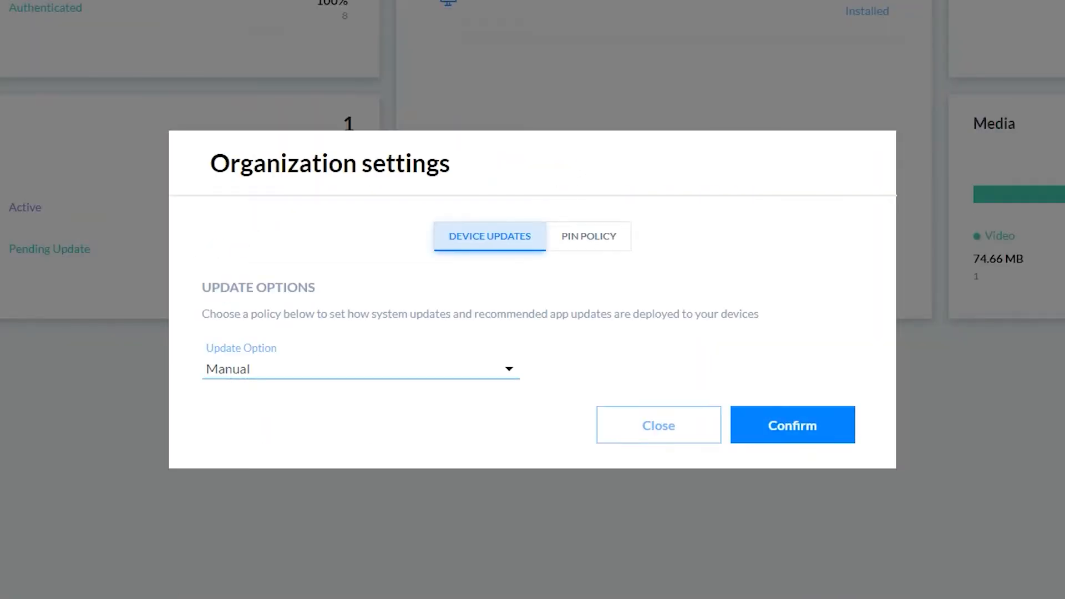
pyautogui.click(657, 425)
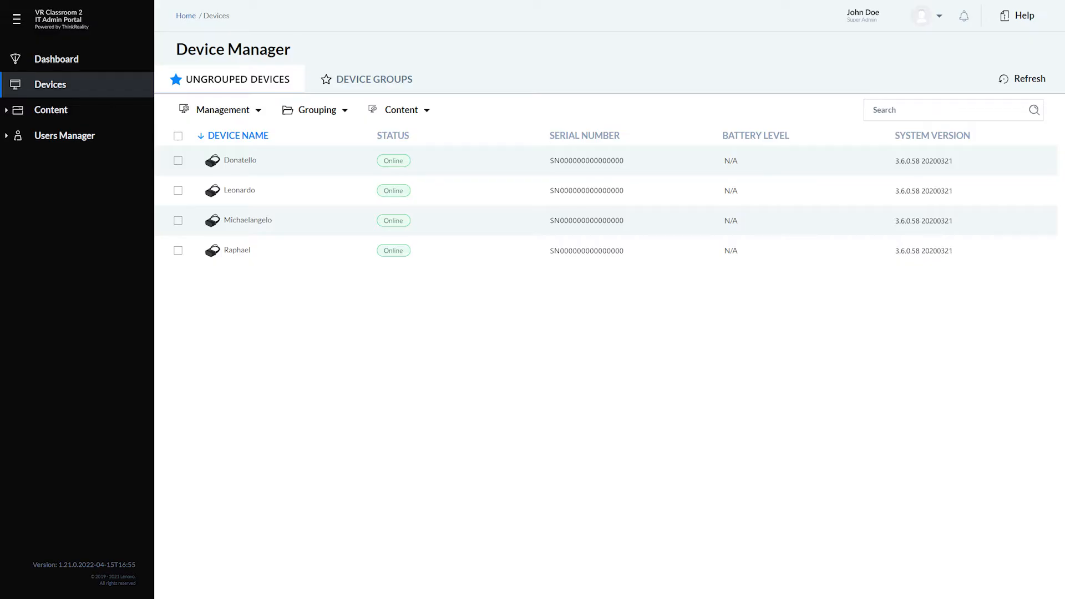
# Edit the headset's name to 'Donald' and reopen its details panel.
pyautogui.click(239, 160)
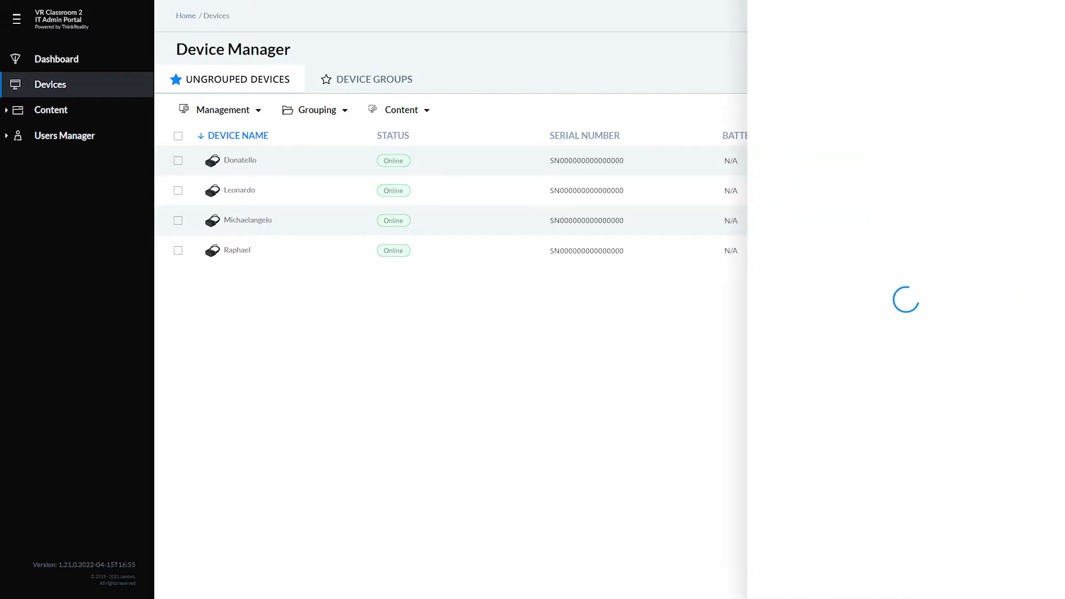
pyautogui.click(239, 159)
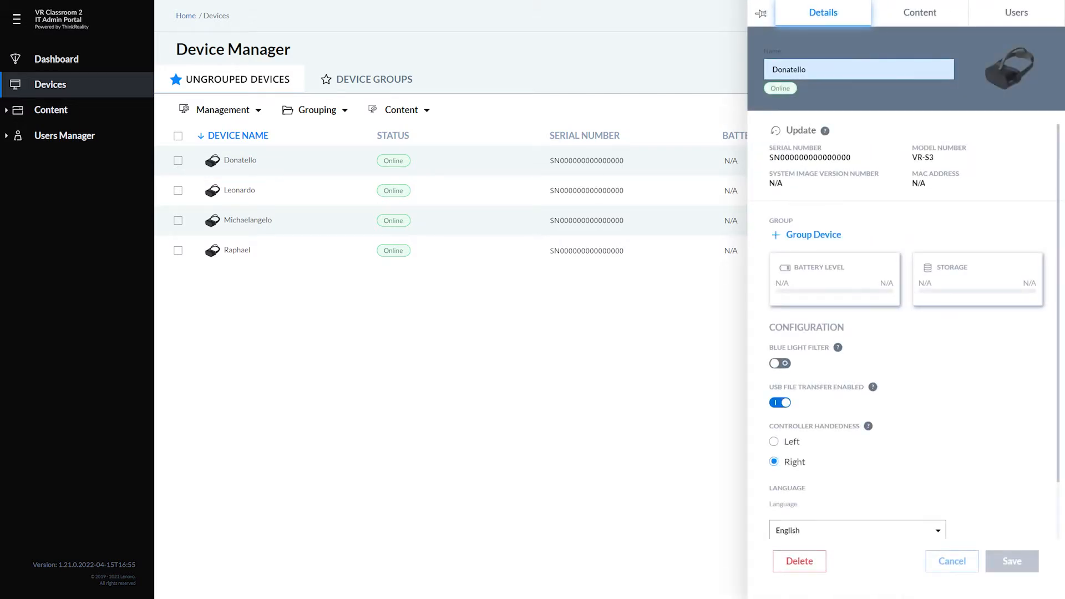
pyautogui.write('Donald')
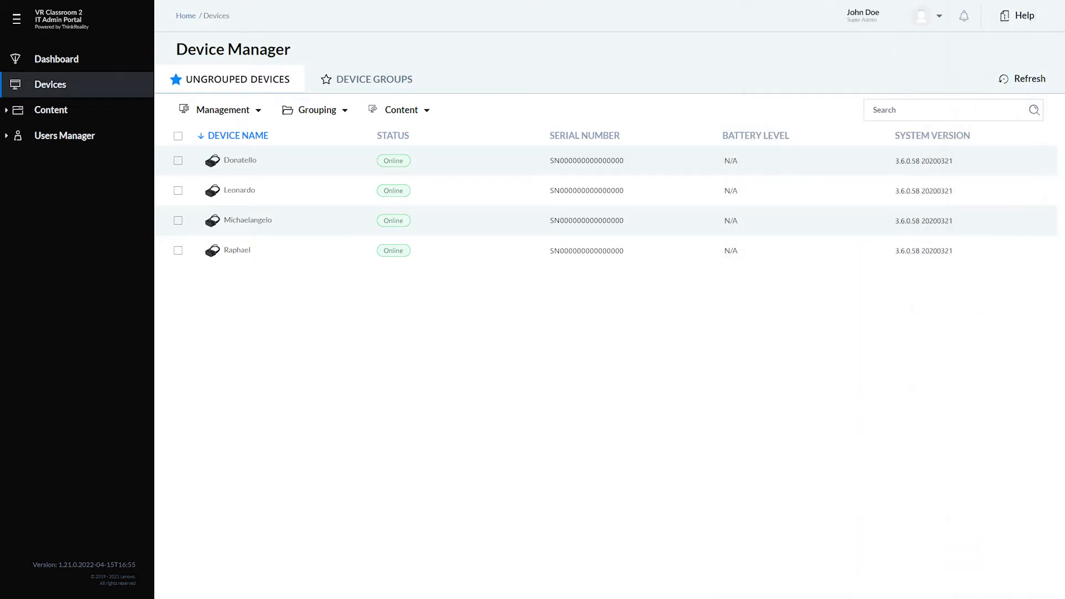
pyautogui.click(239, 160)
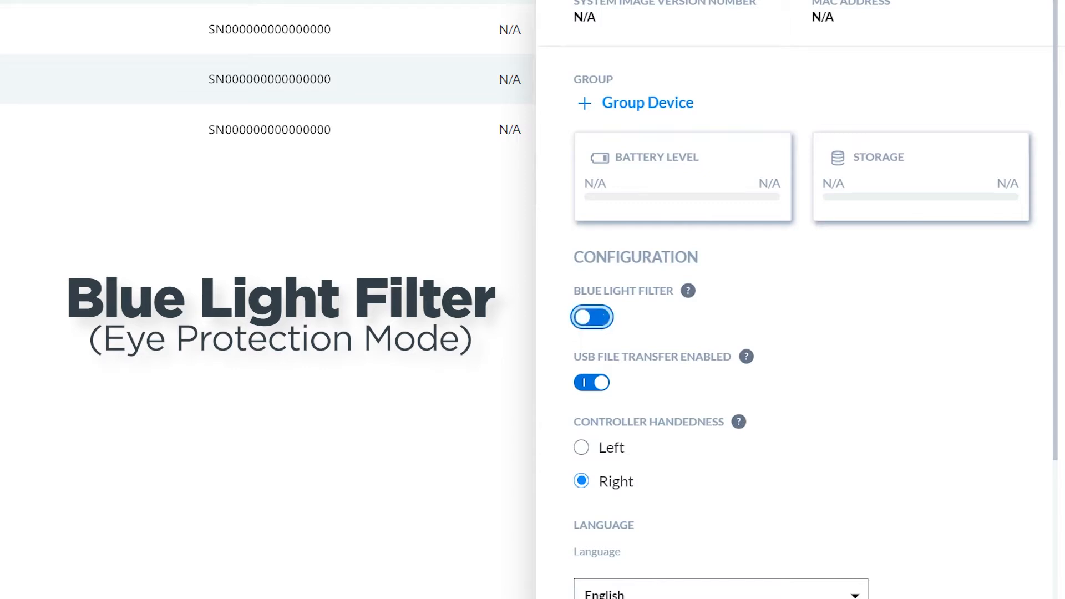
# Toggle Blue Light Filter and USB File Transfer, leaving the filter off and USB transfer on.
pyautogui.click(591, 317)
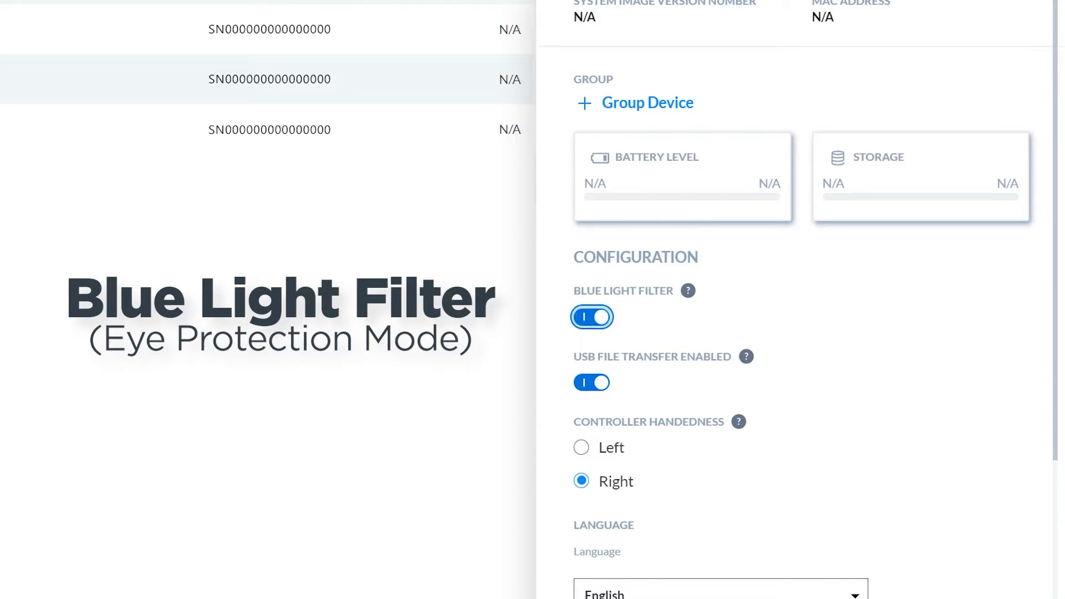
pyautogui.click(591, 317)
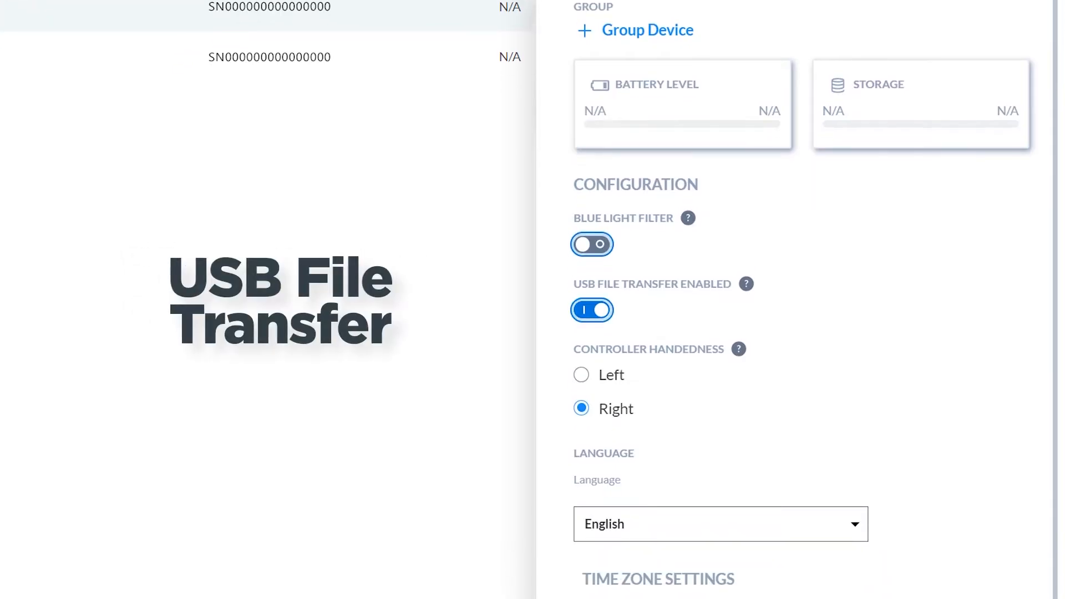
pyautogui.click(591, 309)
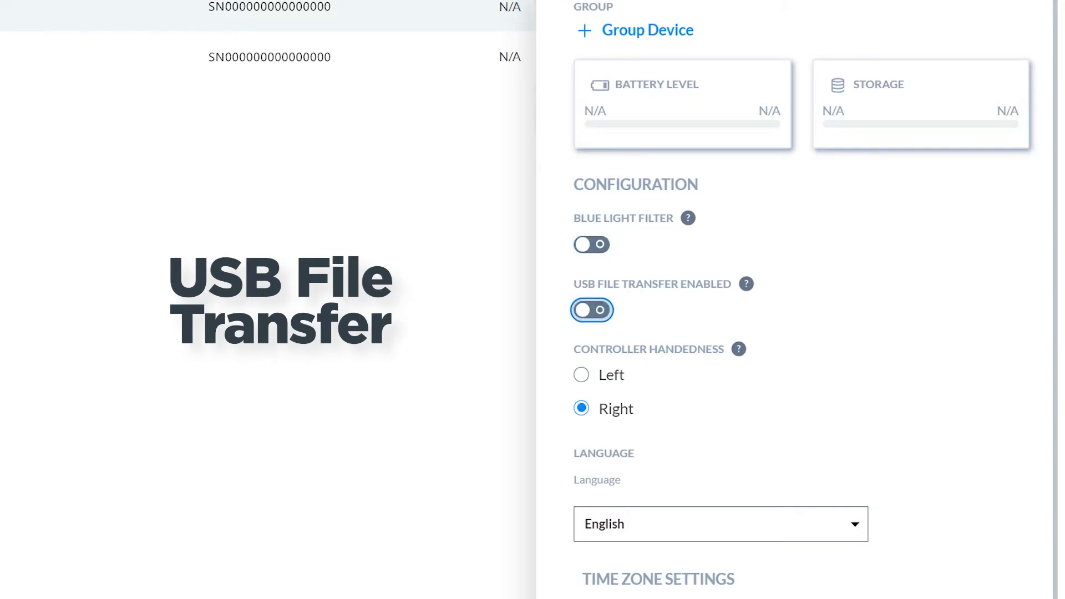
pyautogui.click(591, 310)
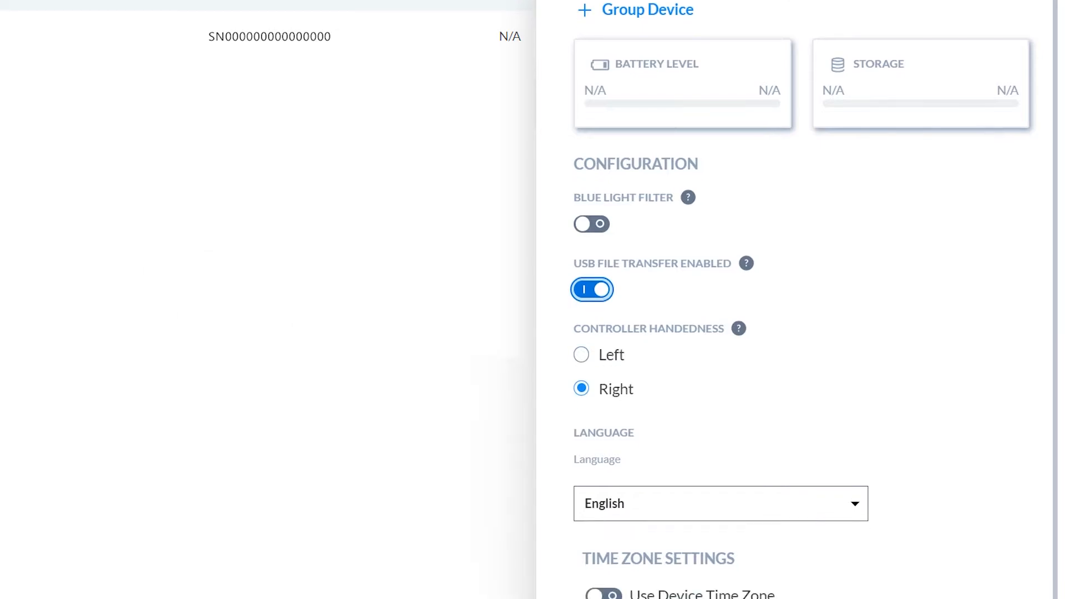
# Keep right-handed controller, toggle the headset time zone option and save the configuration.
pyautogui.click(580, 355)
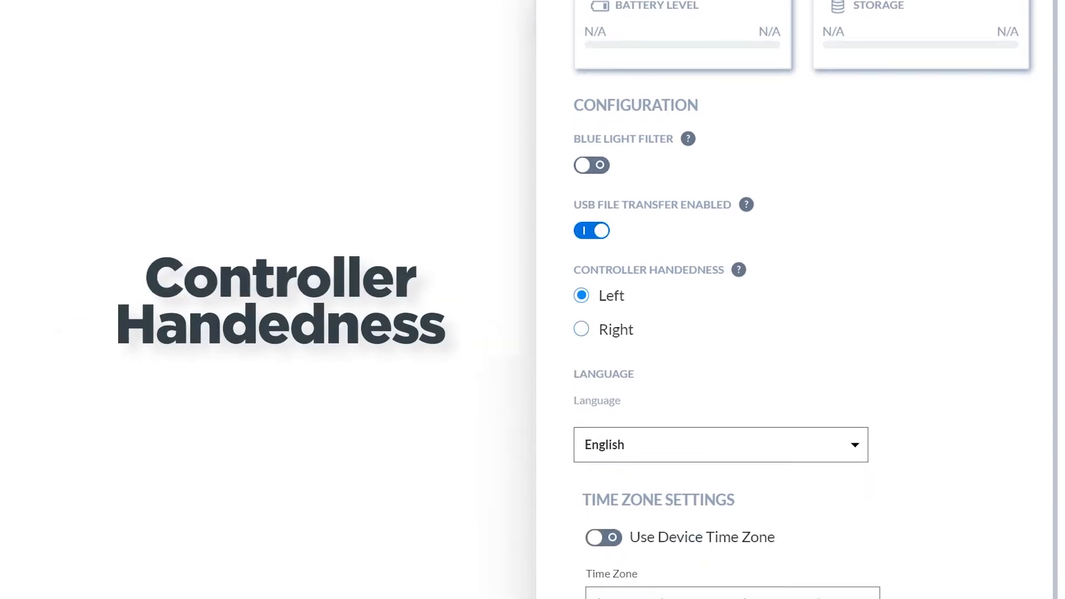
pyautogui.click(580, 328)
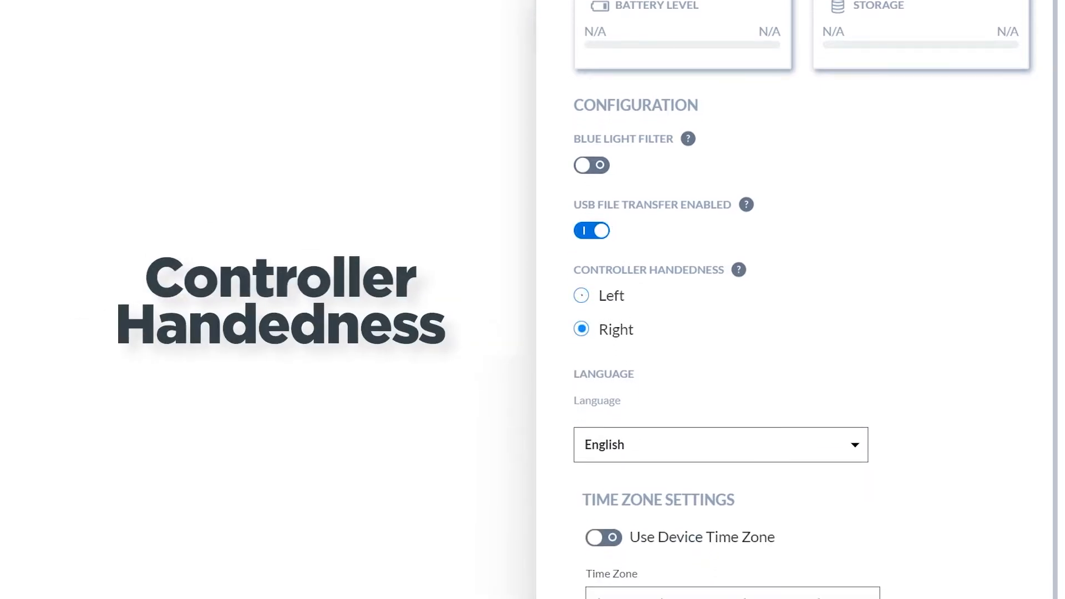
pyautogui.click(718, 444)
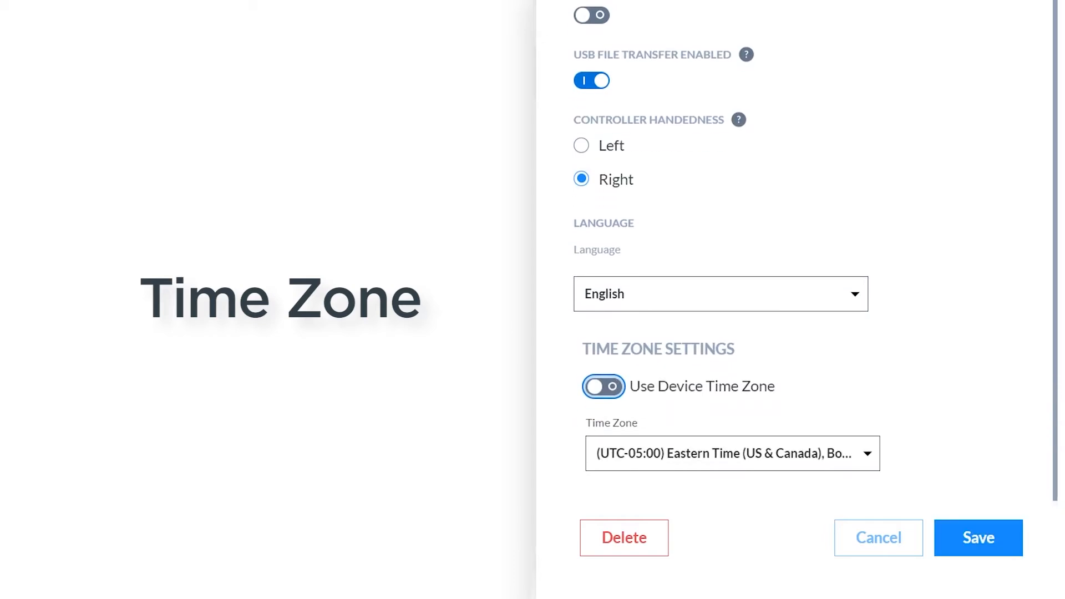
pyautogui.click(731, 453)
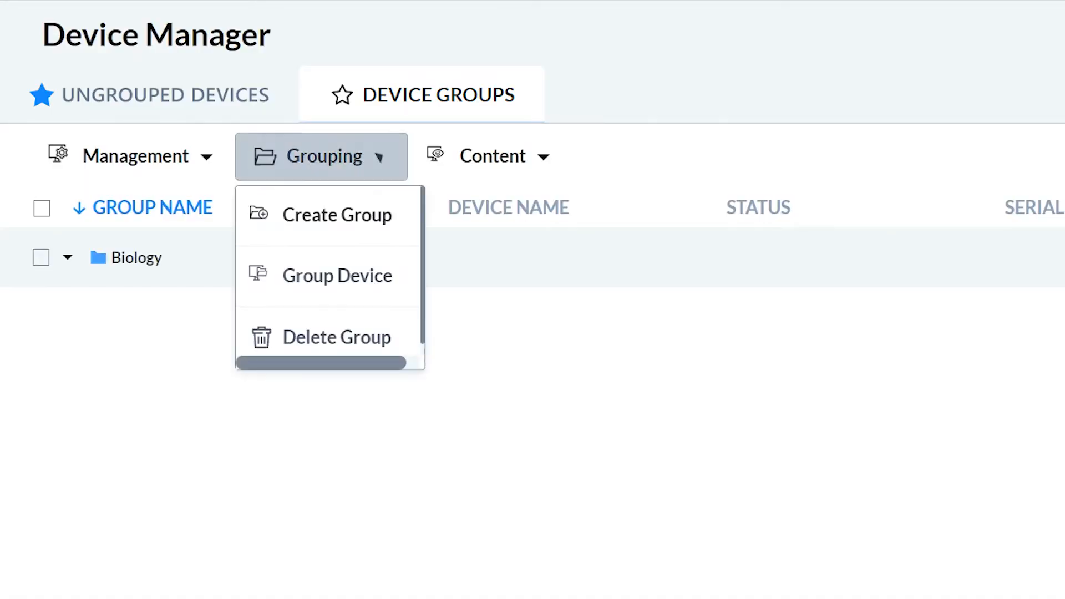
# Create a new device group named Geography.
pyautogui.click(338, 215)
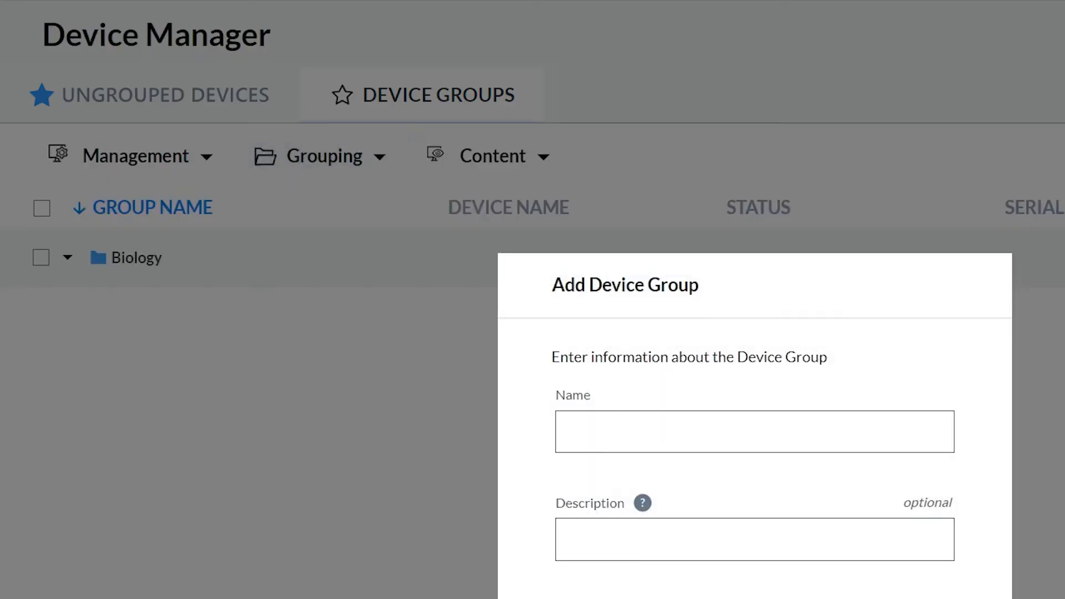
pyautogui.write('Geography')
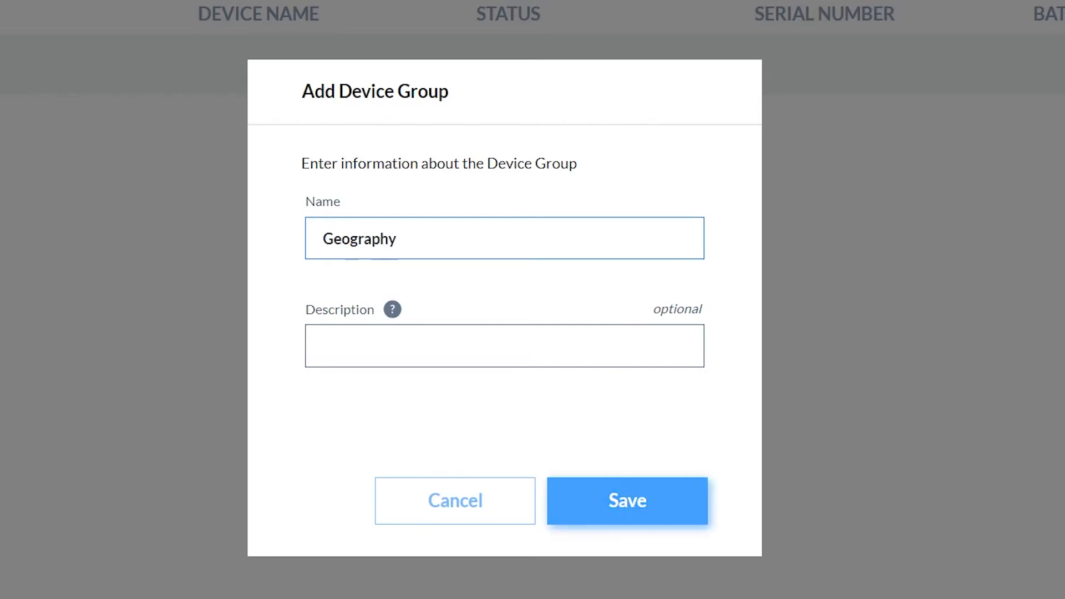
pyautogui.click(626, 500)
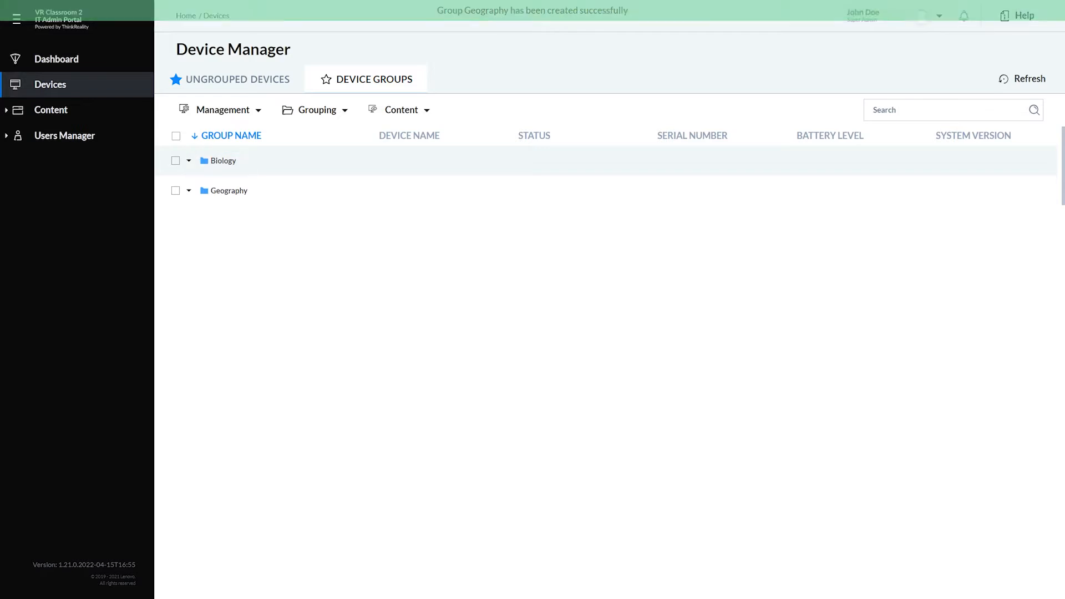
# Rename the Biology group to Biographies, start deleting it and cancel.
pyautogui.click(223, 161)
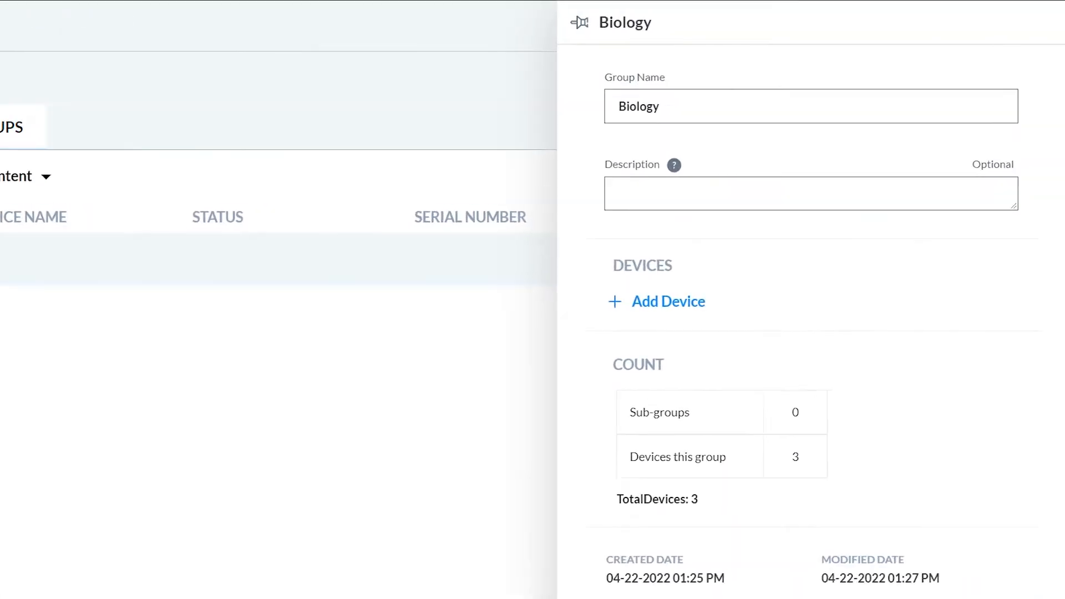
pyautogui.click(668, 302)
pyautogui.write('raphies')
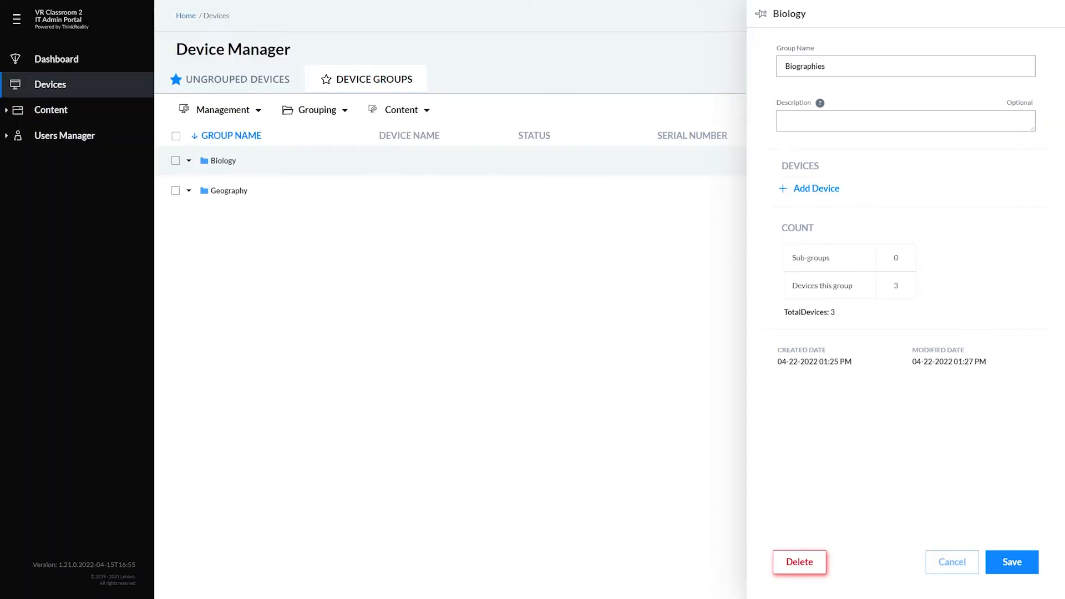
pyautogui.click(798, 561)
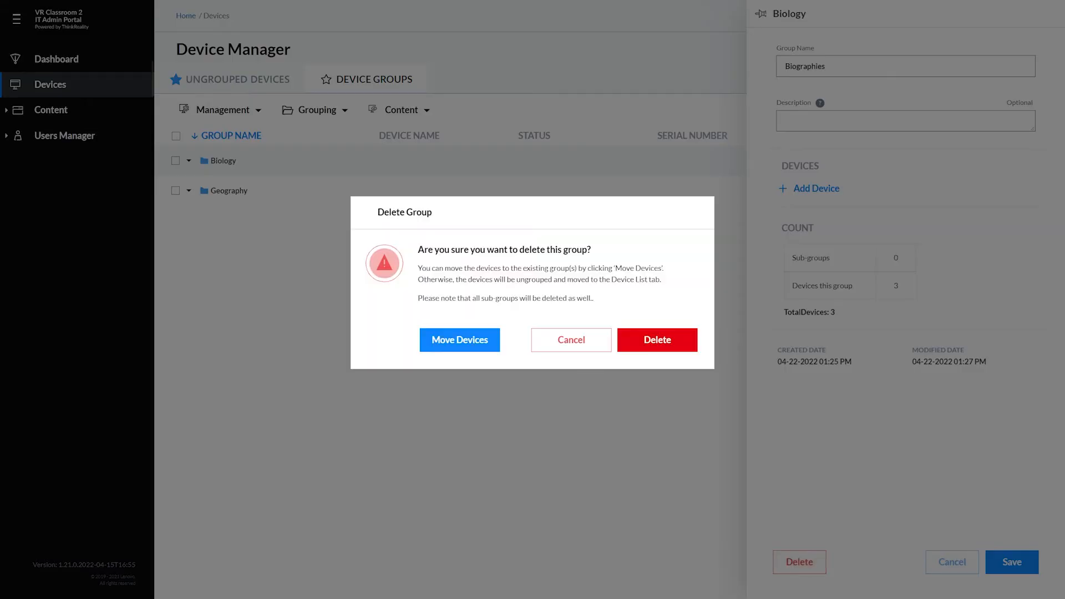
pyautogui.click(570, 339)
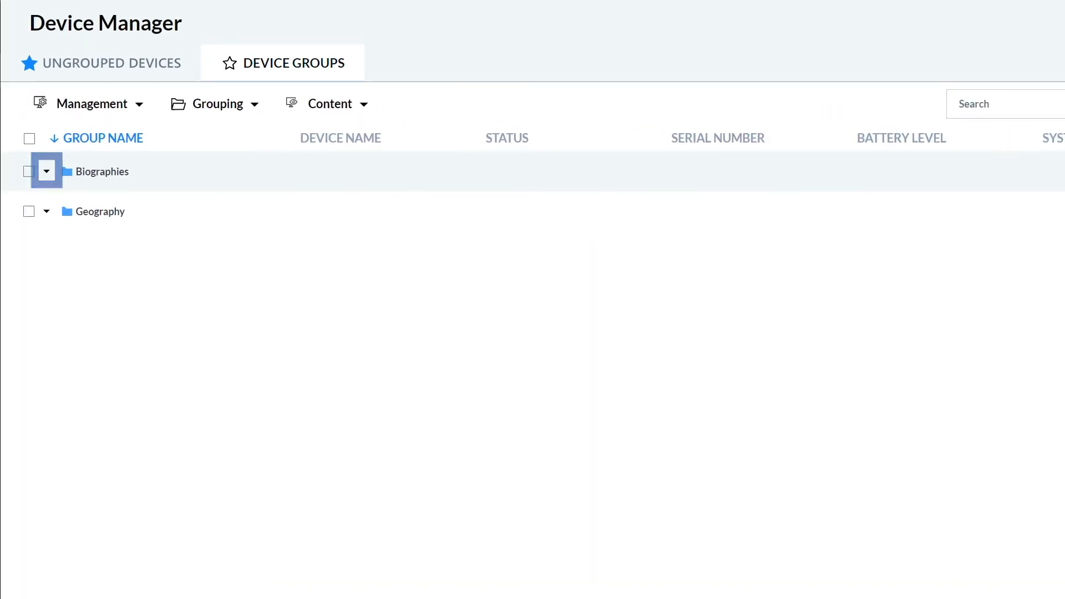
# Expand Biographies and select all three of its headsets.
pyautogui.click(46, 171)
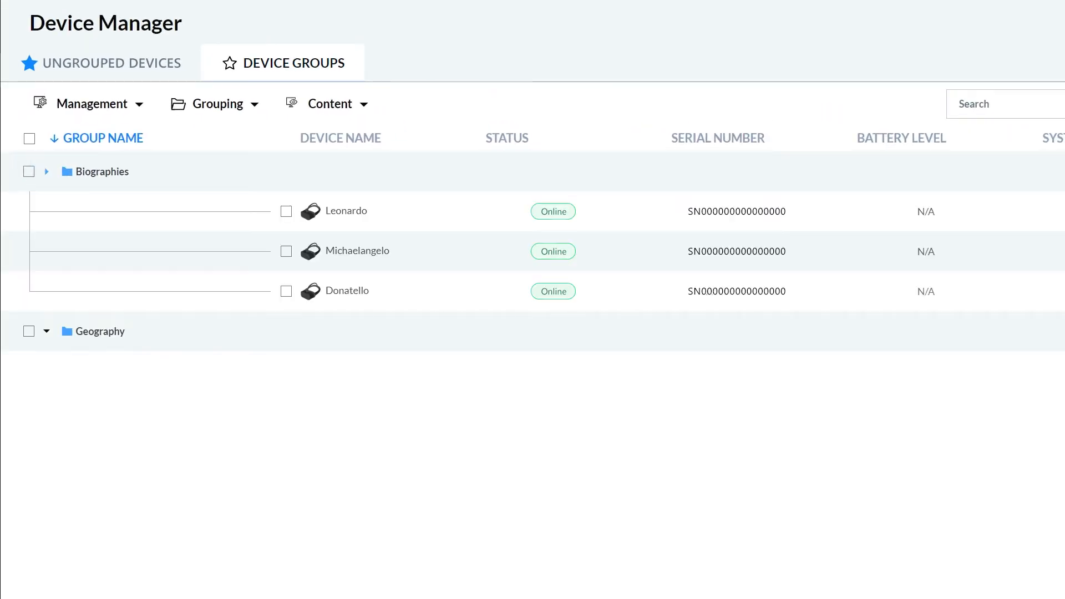
pyautogui.click(285, 291)
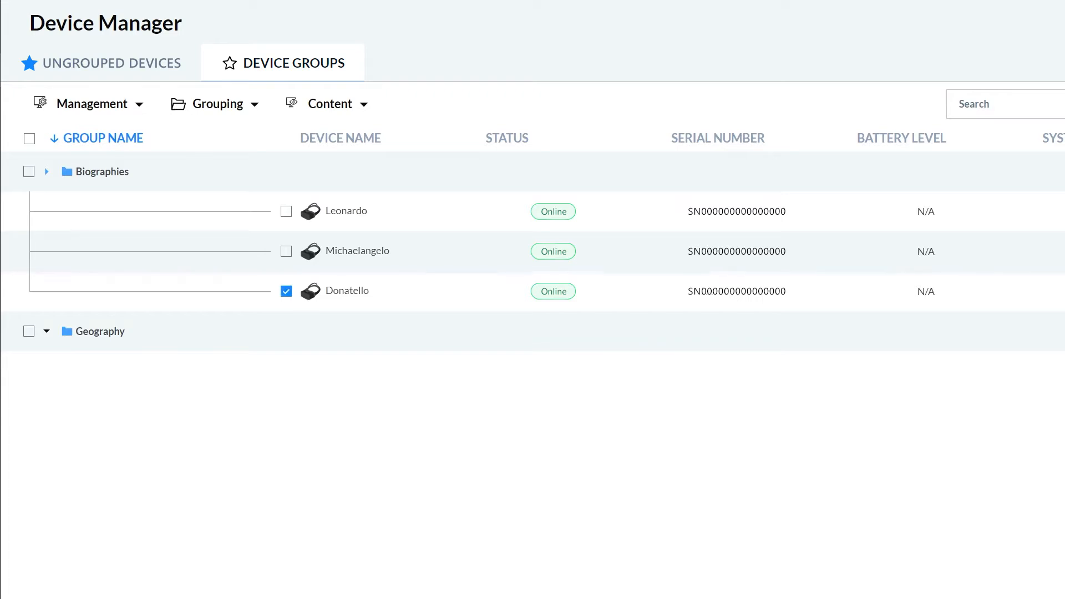
pyautogui.click(28, 171)
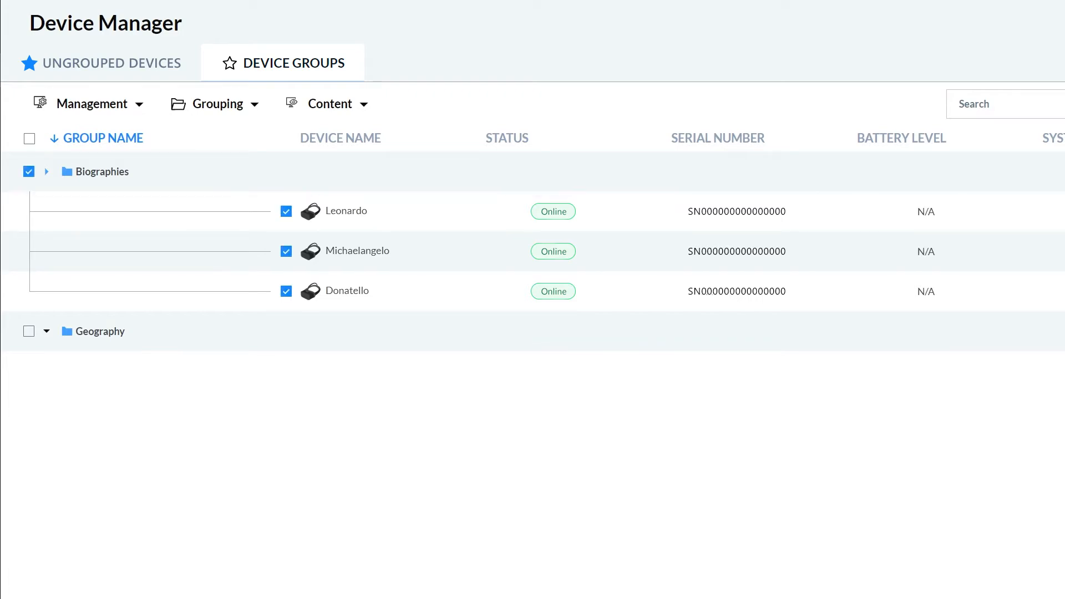
# In Manage Settings for the group, switch Blue Light Filter on for all three headsets.
pyautogui.click(89, 103)
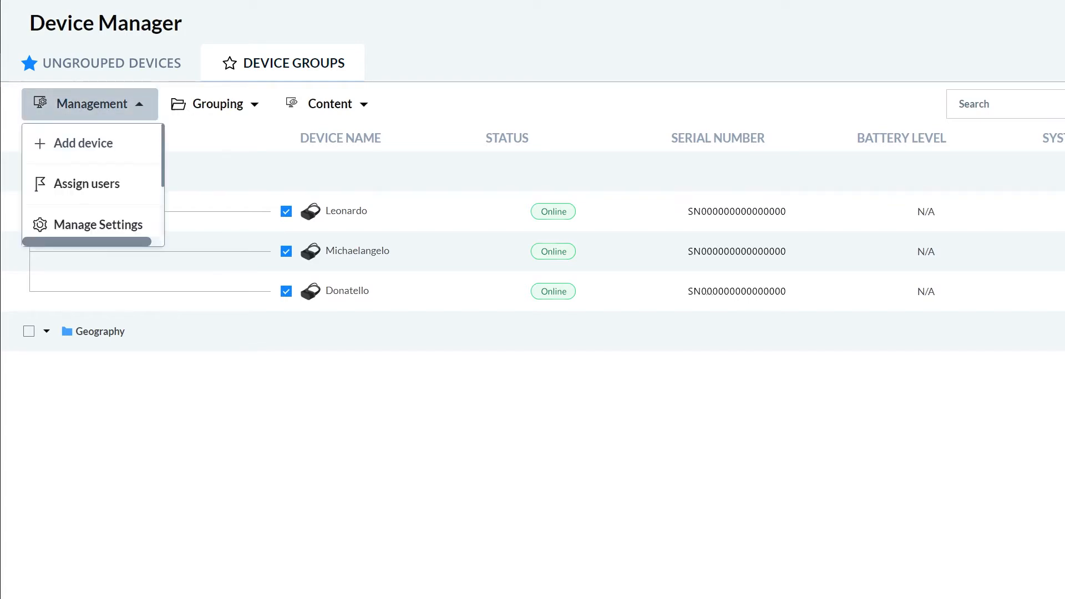
pyautogui.click(100, 224)
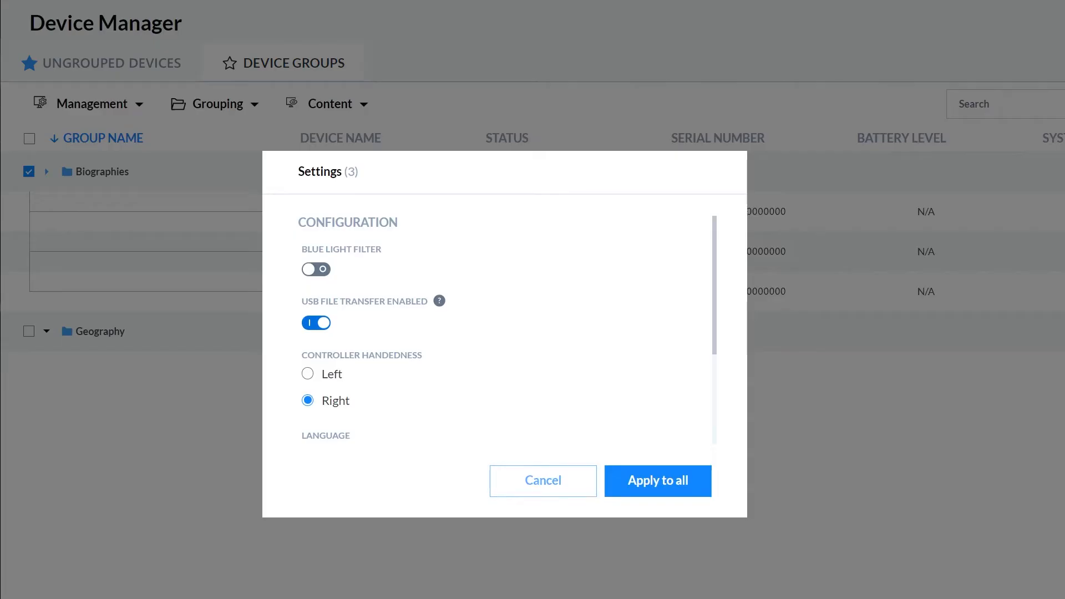
pyautogui.click(315, 269)
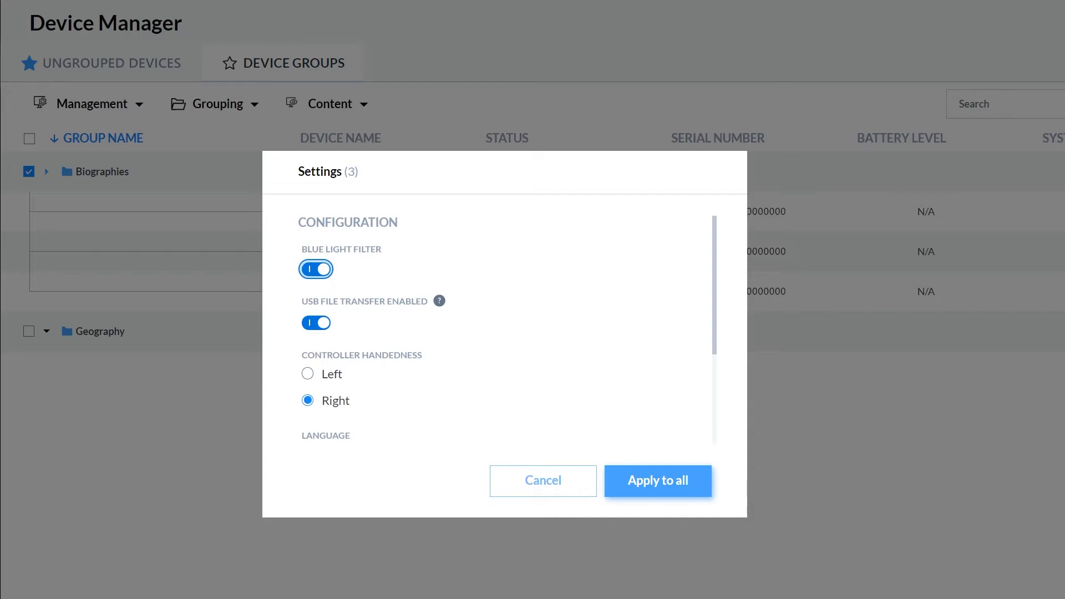
pyautogui.click(657, 480)
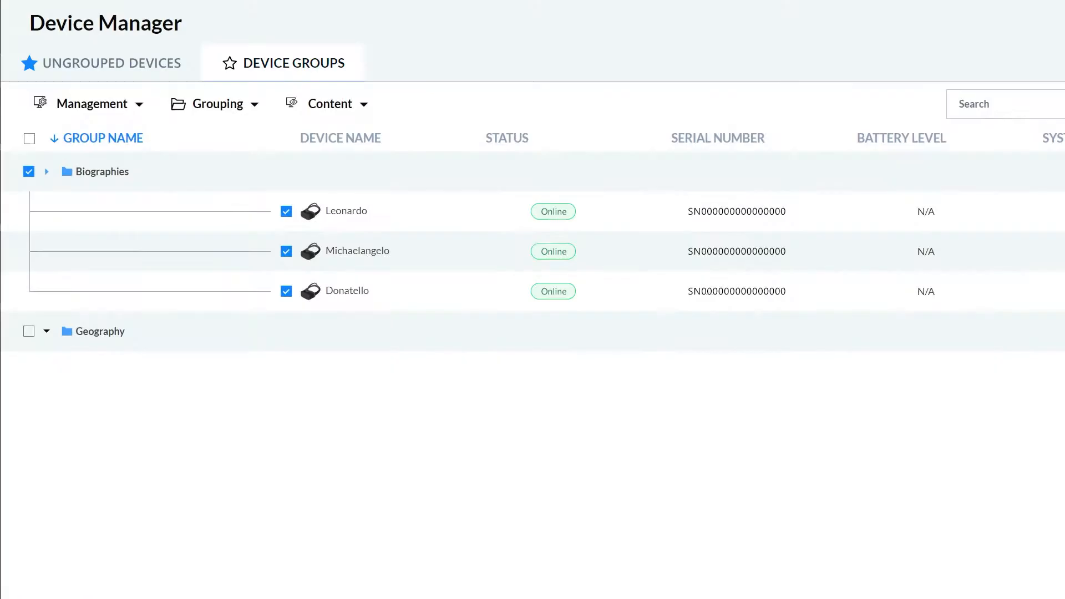
# Add Leonardo and Michaelangelo to the Geography group via Group Device.
pyautogui.click(214, 103)
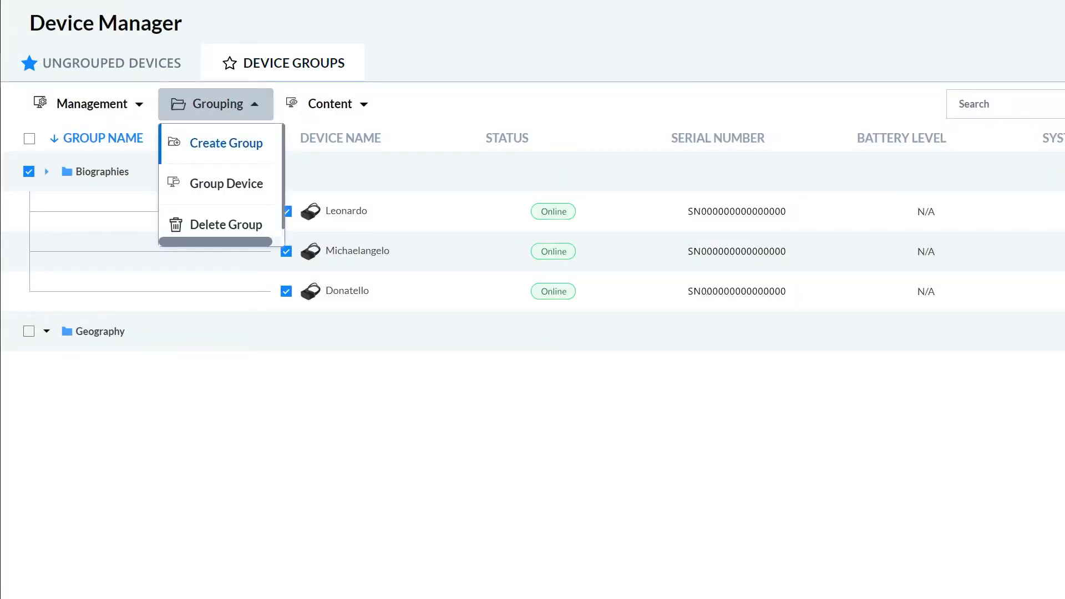
pyautogui.click(229, 183)
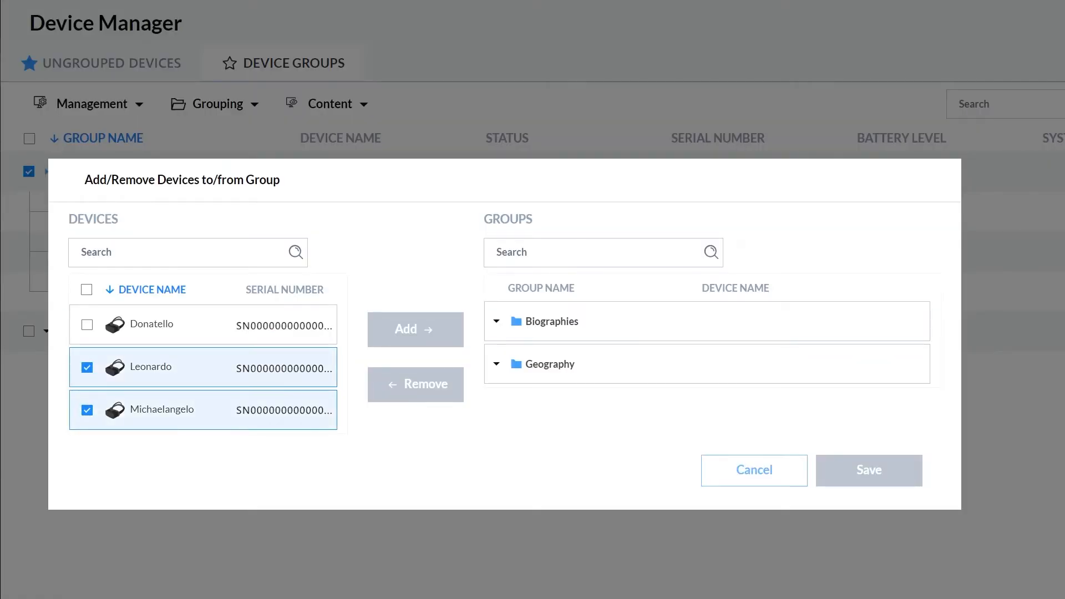
pyautogui.click(547, 364)
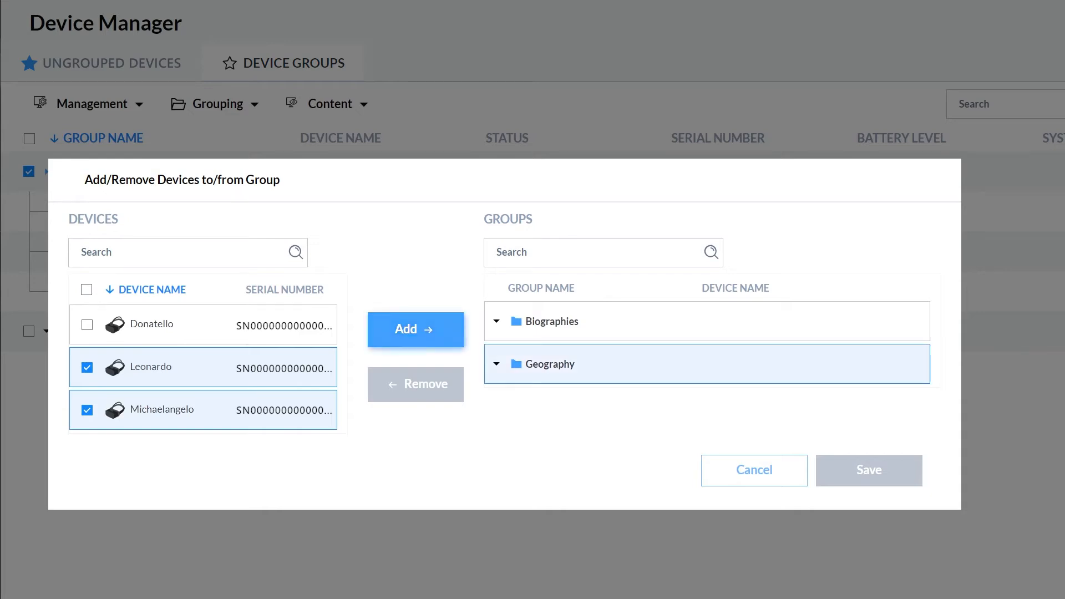
pyautogui.click(415, 329)
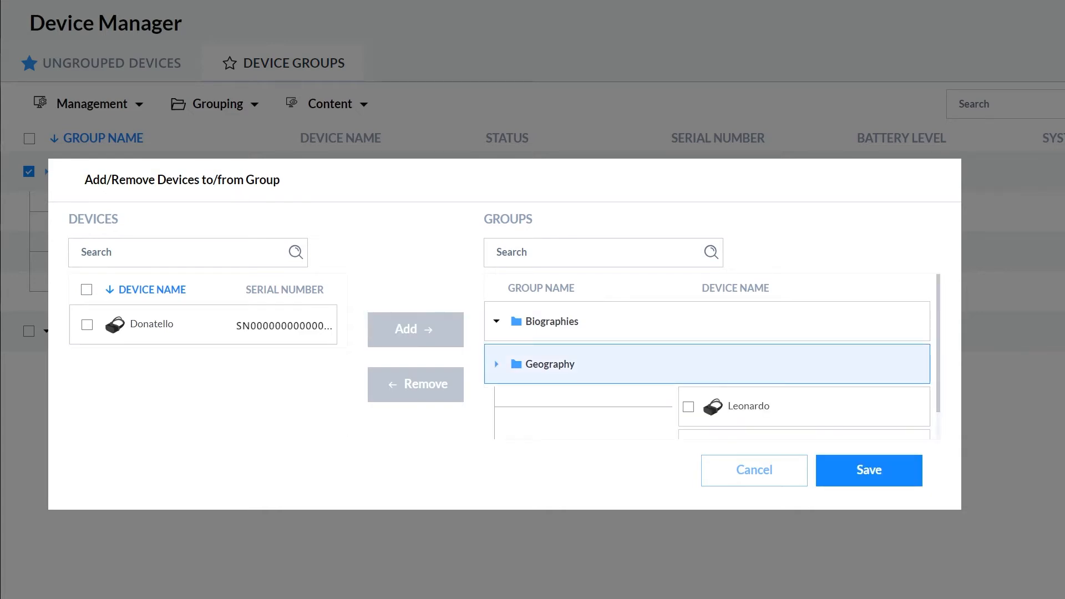
# Remove Leonardo from Geography again and save the group membership.
pyautogui.click(687, 407)
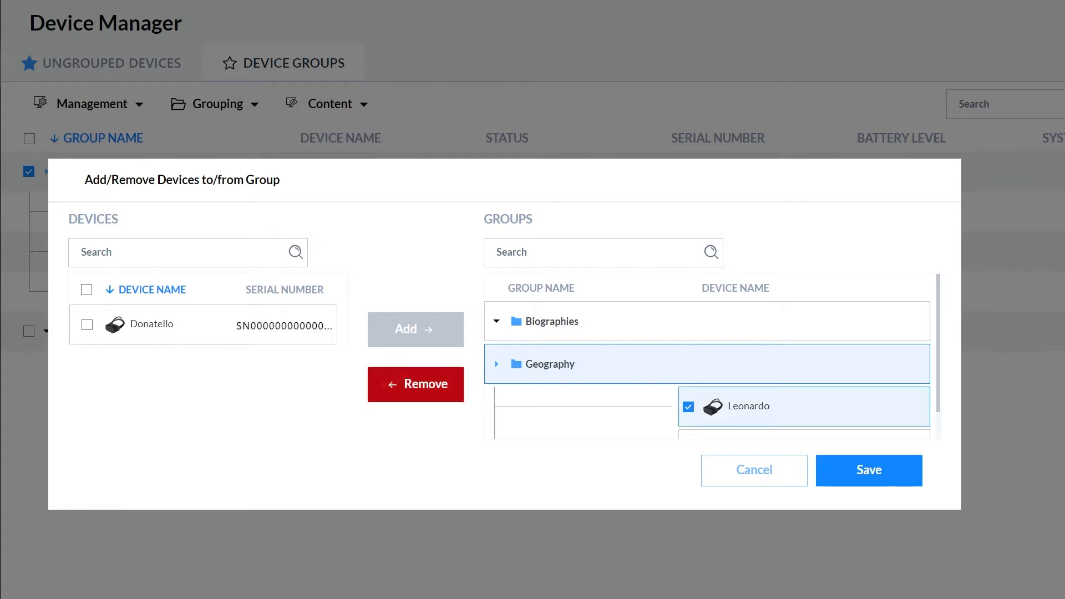
pyautogui.click(415, 384)
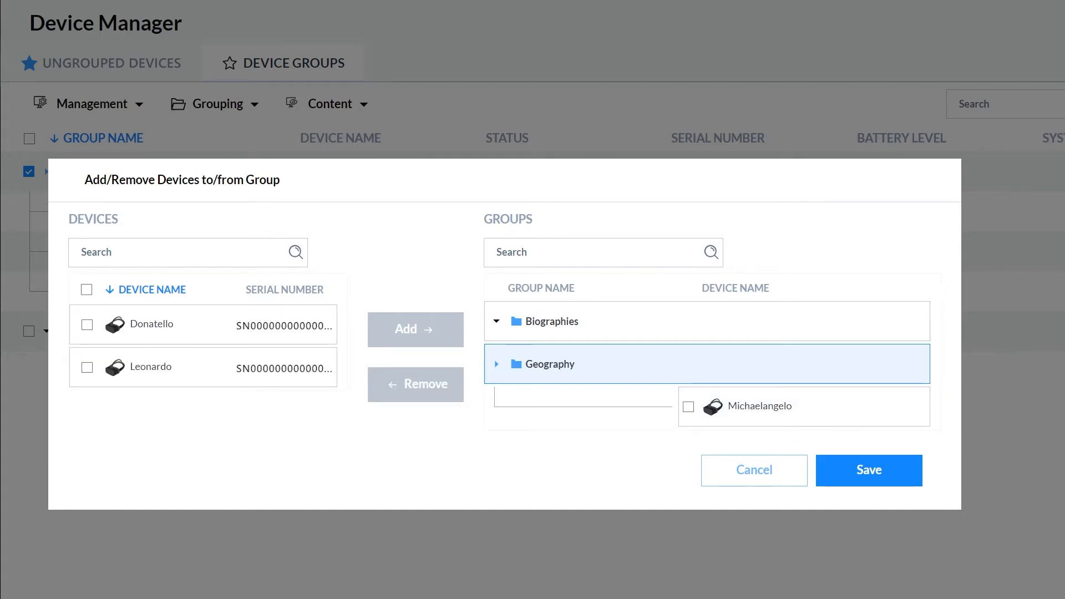
pyautogui.click(867, 470)
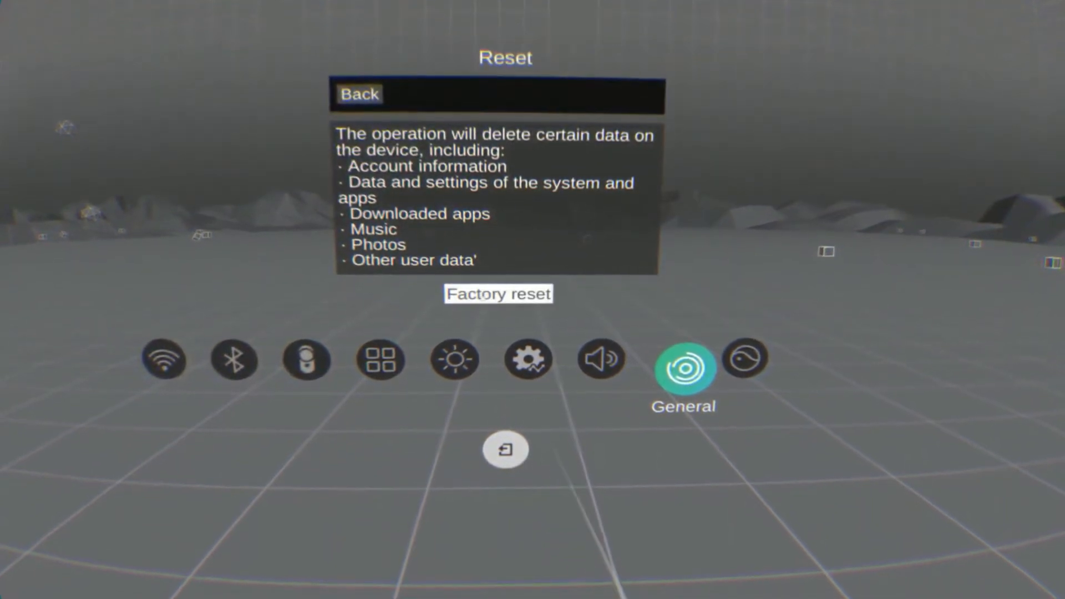
# Attempt a factory reset on the headset and hit the PIN code prompt.
pyautogui.click(497, 293)
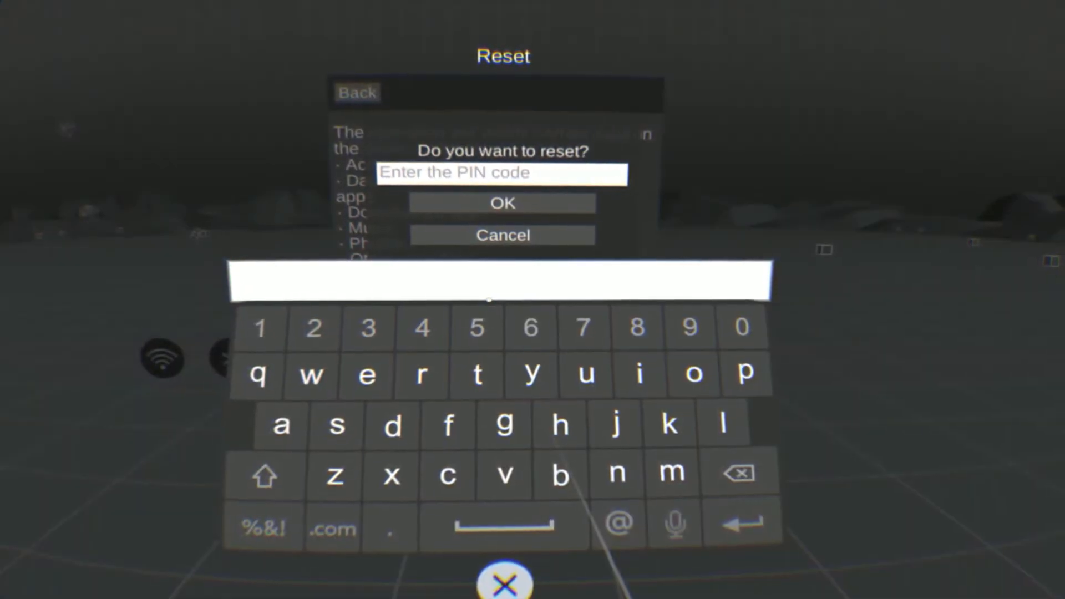
pyautogui.click(503, 202)
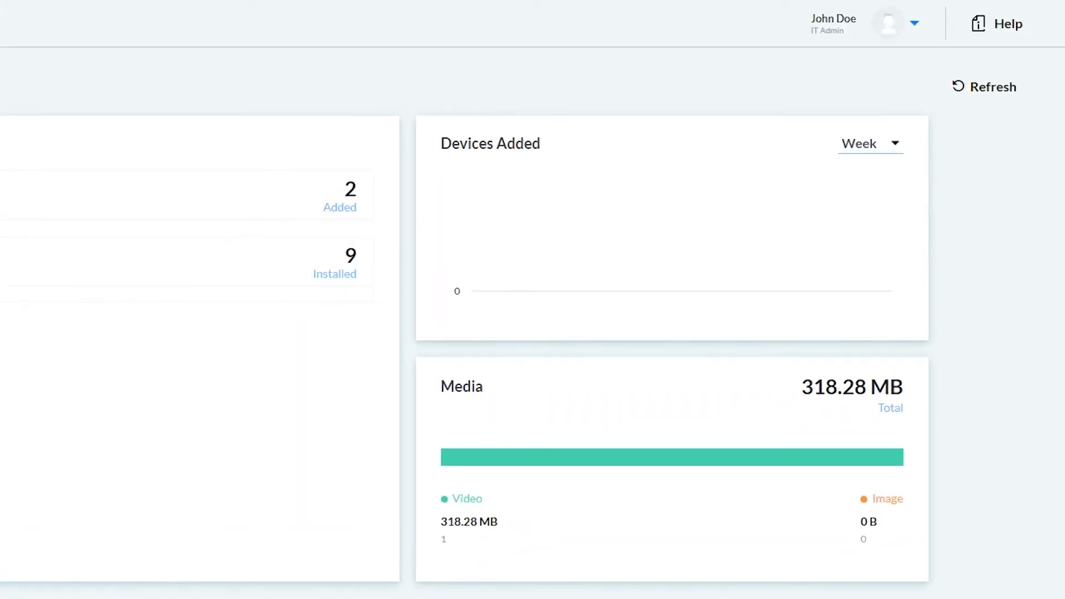
pyautogui.click(912, 22)
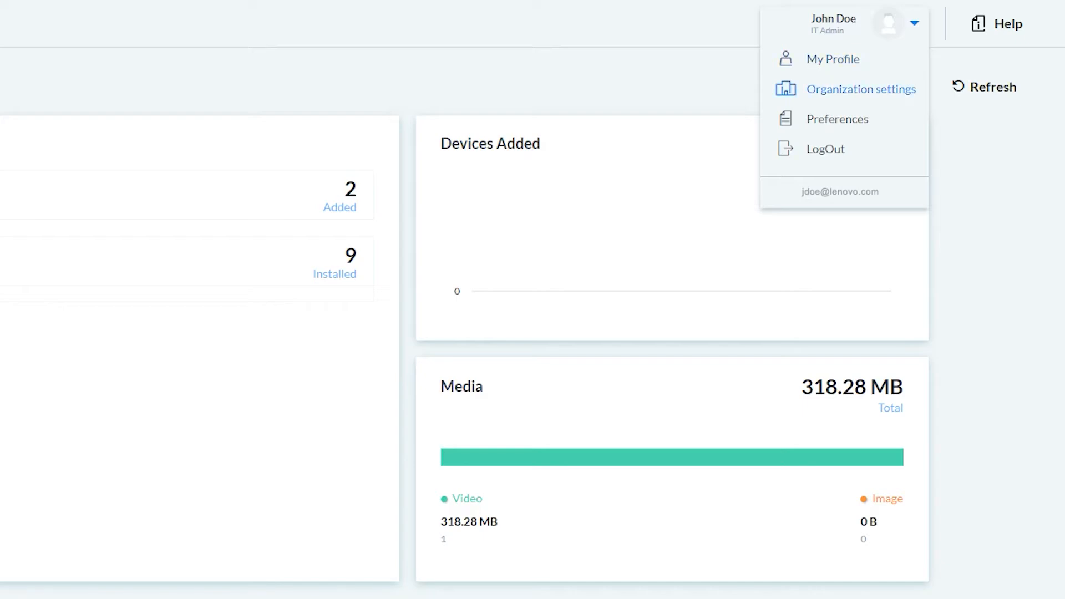
pyautogui.click(859, 88)
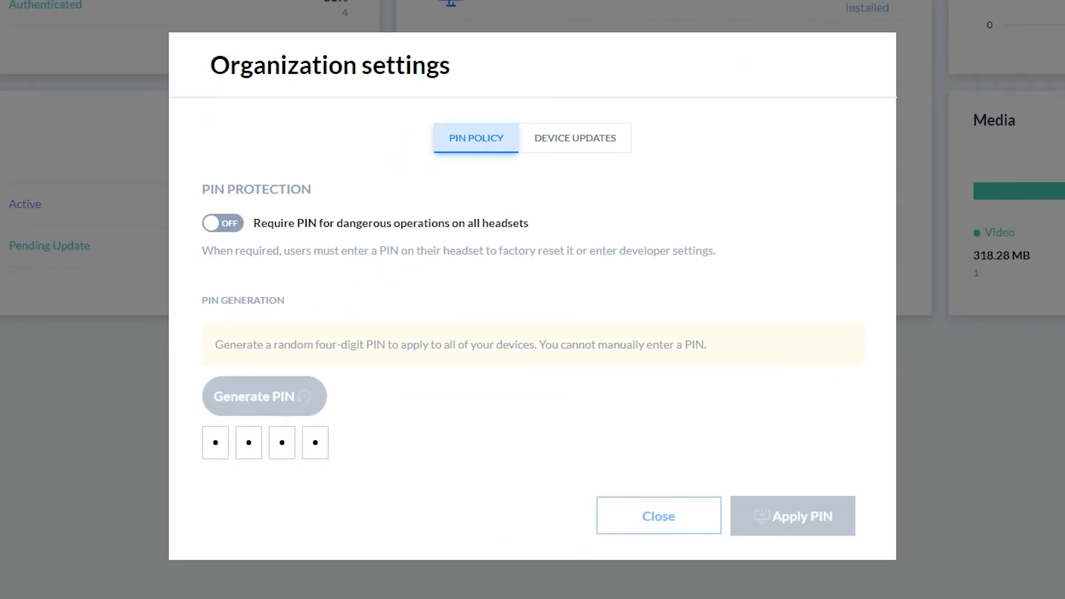
pyautogui.click(222, 223)
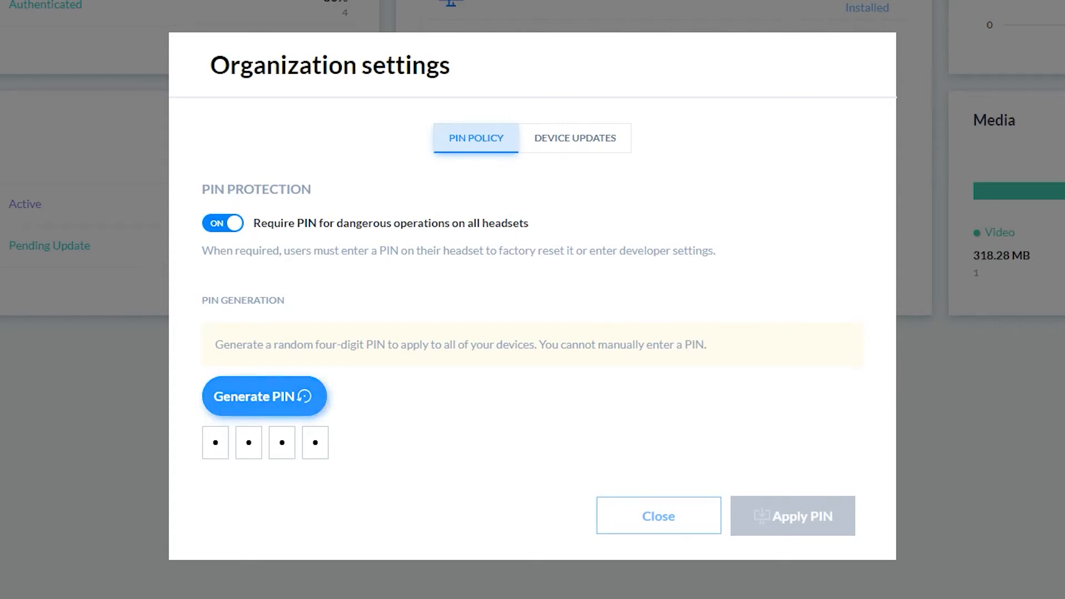
pyautogui.click(264, 396)
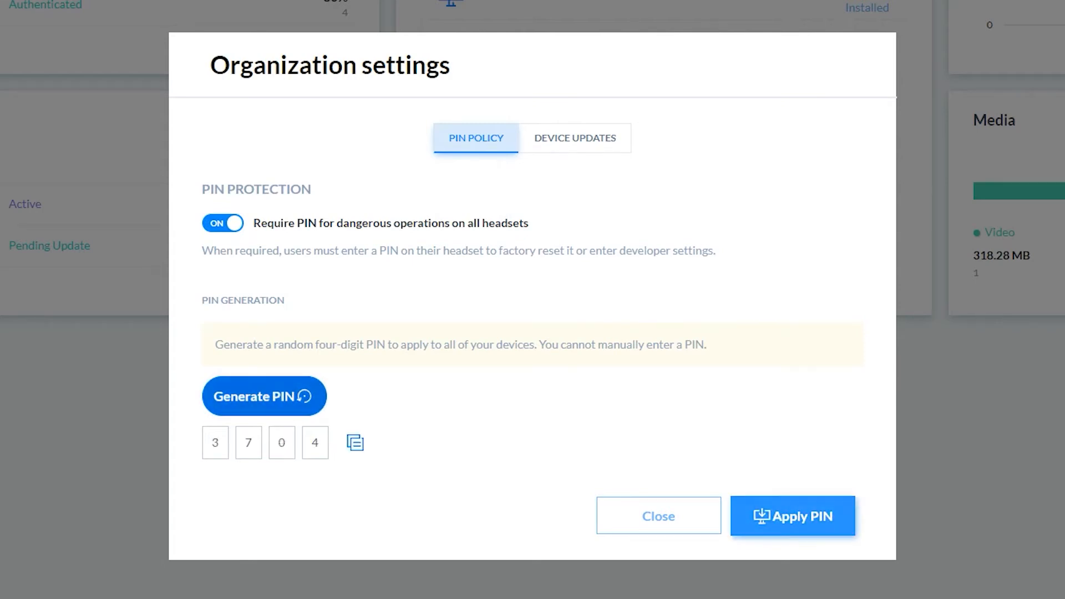
pyautogui.click(792, 515)
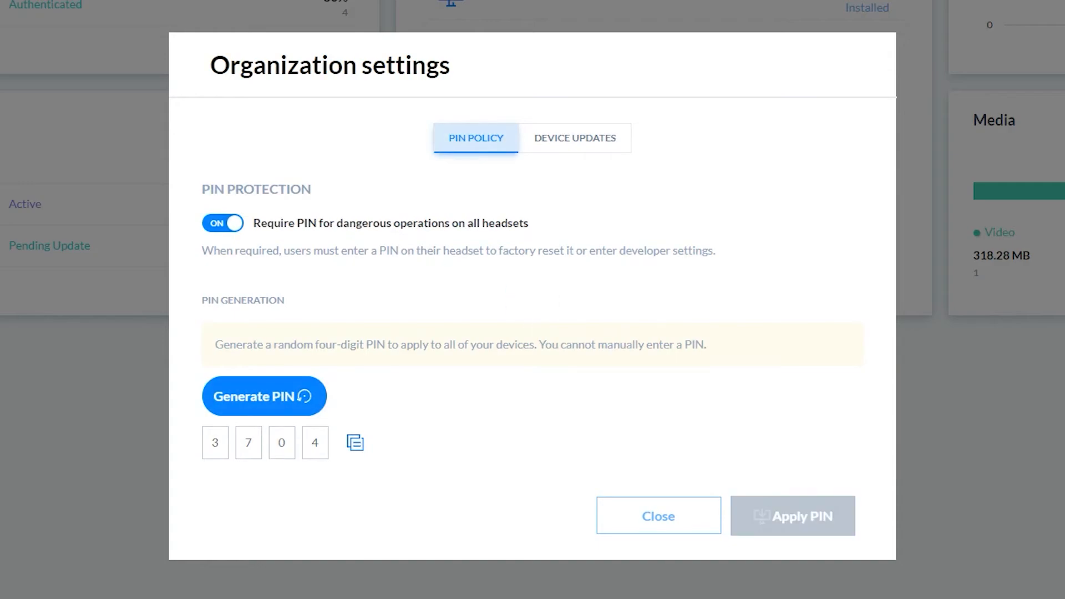
pyautogui.click(657, 515)
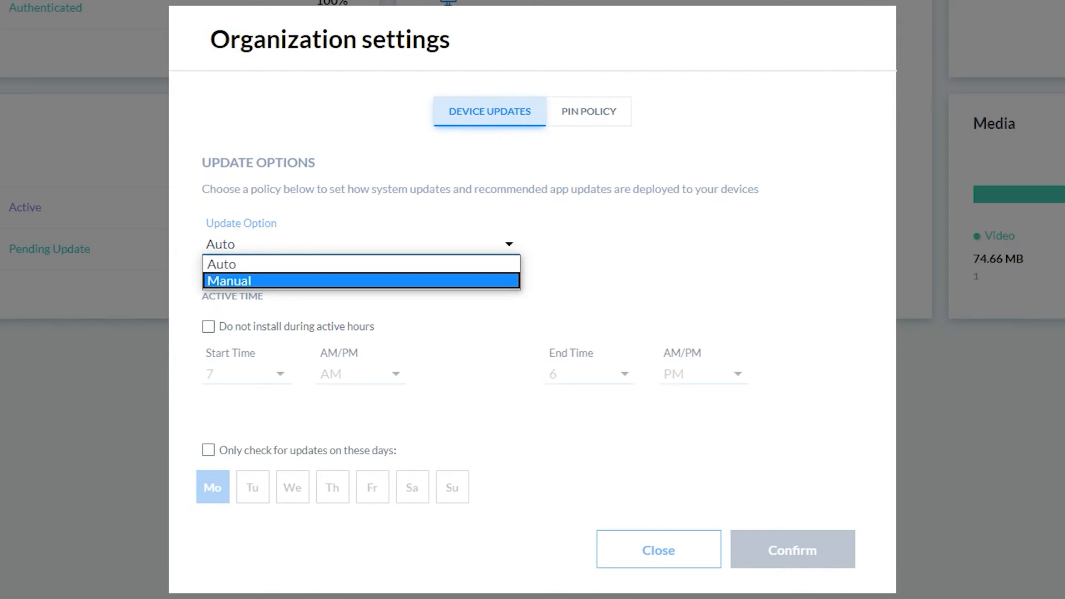
# Set updates to Auto, drop active hours, keep only Monday as update day and confirm.
pyautogui.click(229, 280)
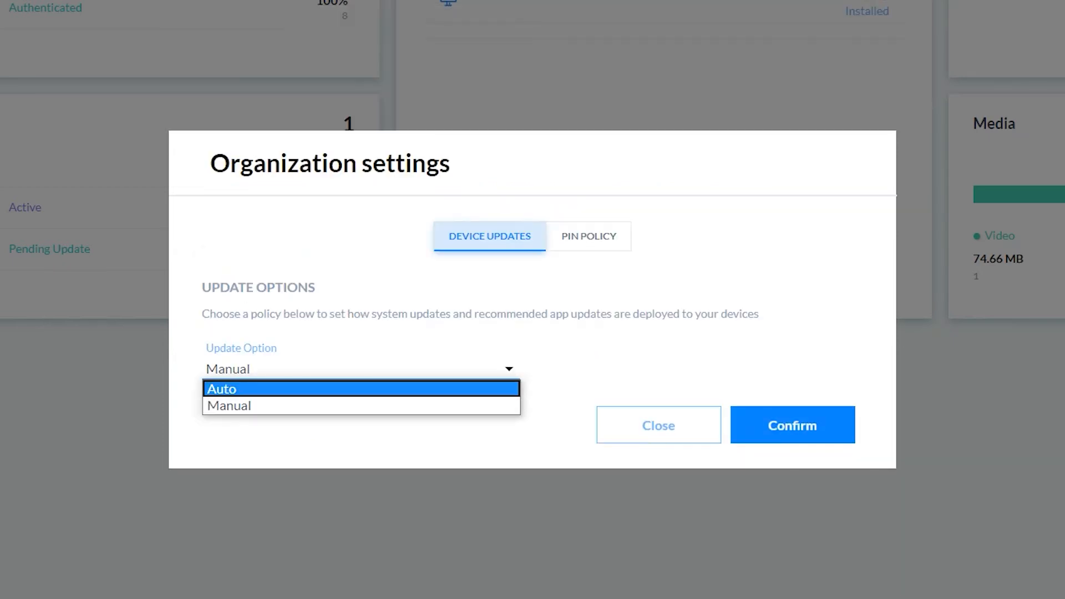
pyautogui.click(221, 388)
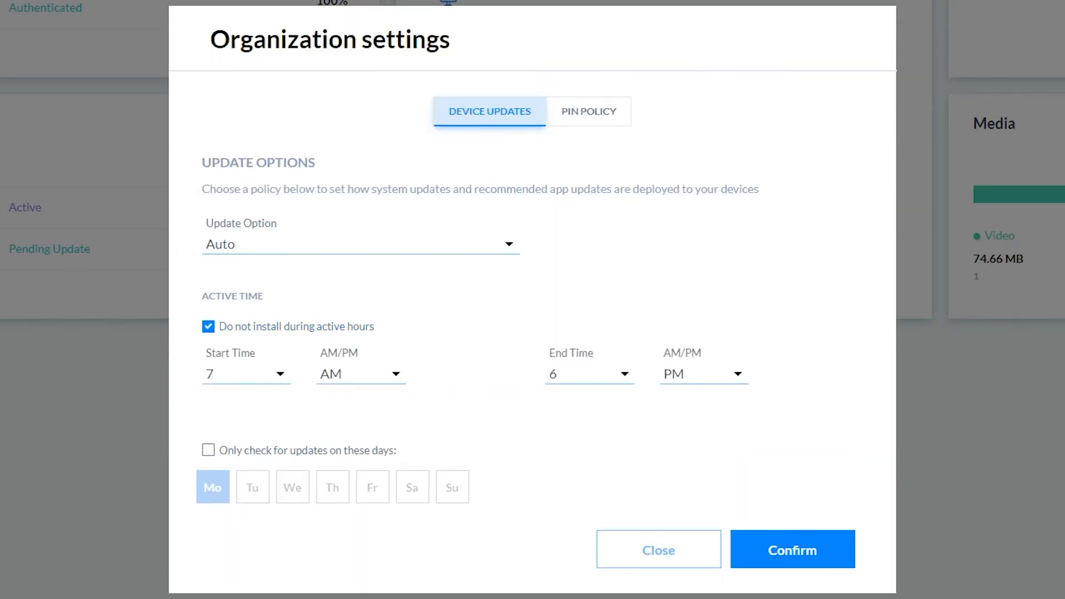
pyautogui.click(244, 374)
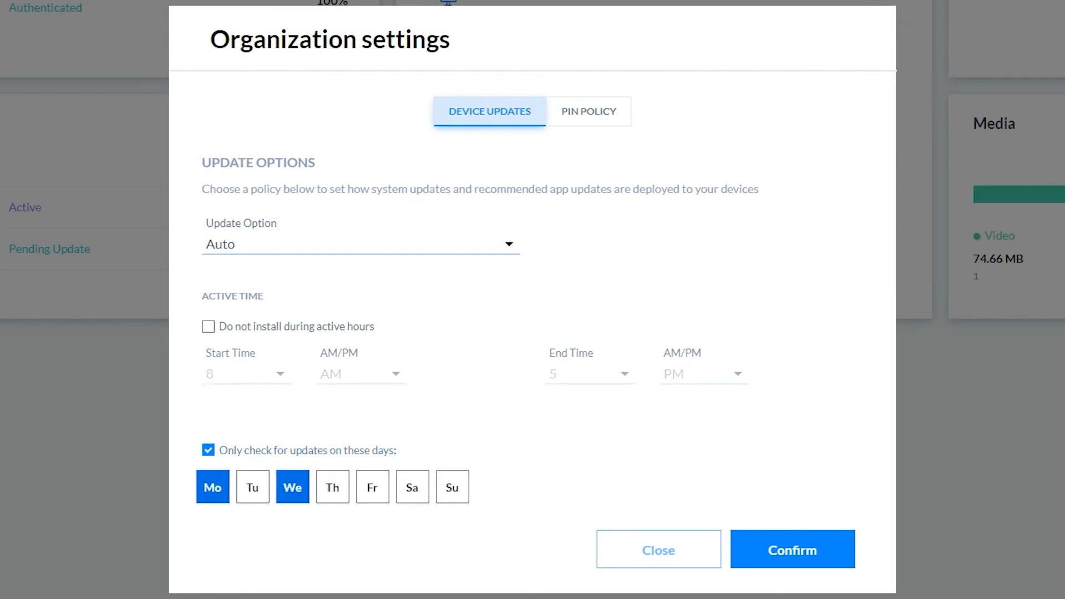
pyautogui.click(291, 487)
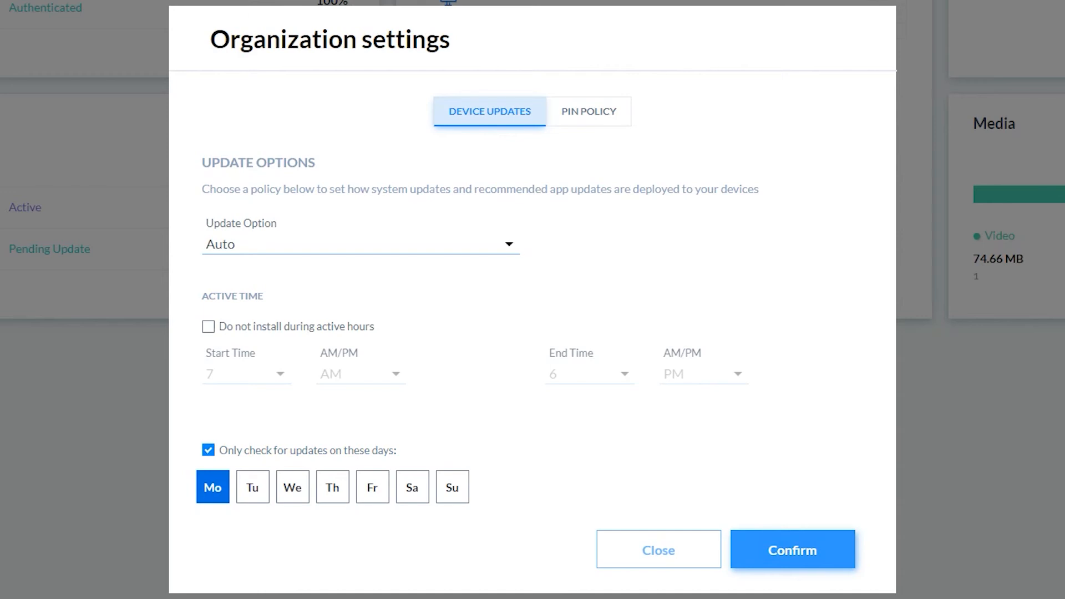
pyautogui.click(791, 549)
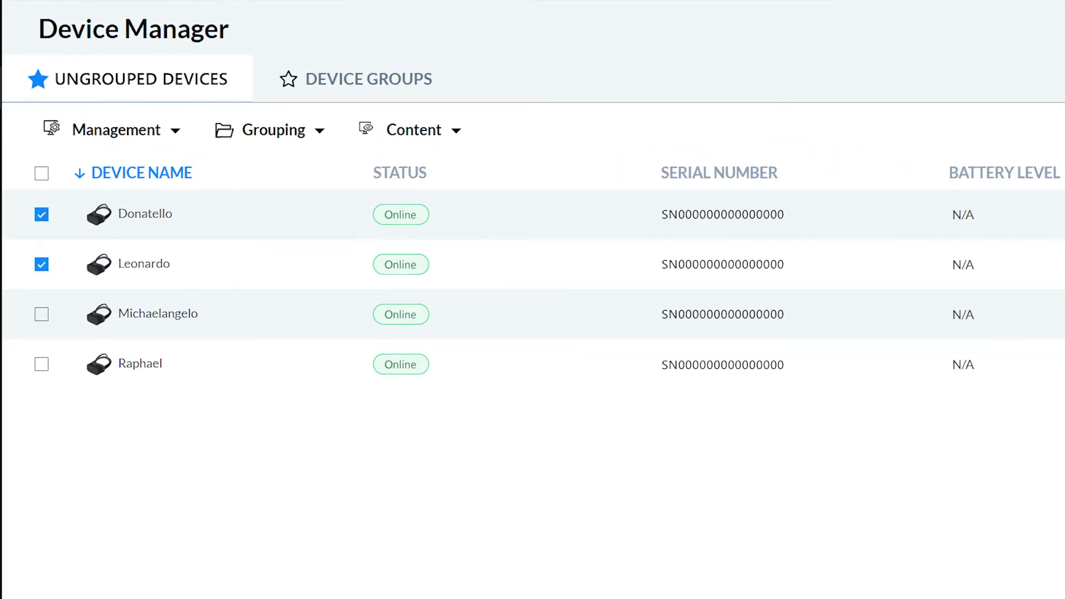
# Send a device update to the ticked Donatello and Leonardo headsets via Management.
pyautogui.click(114, 129)
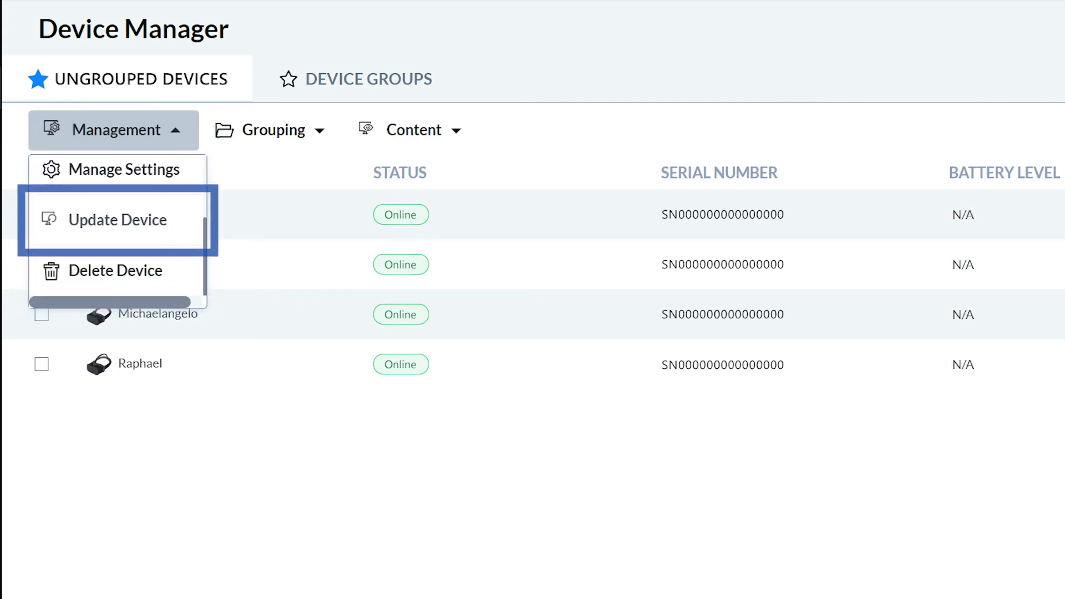
pyautogui.click(117, 220)
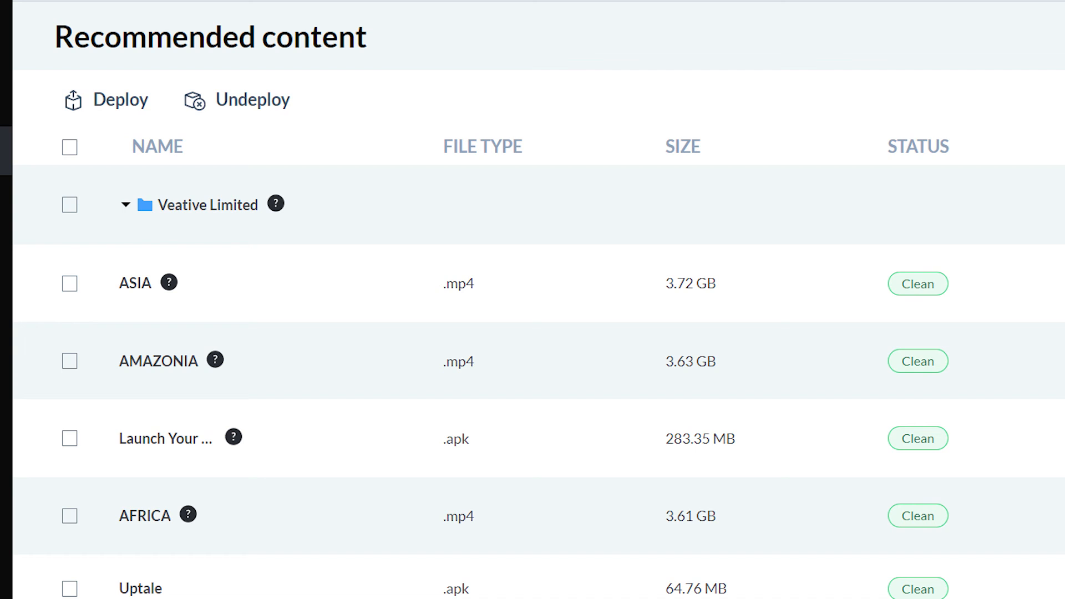
# Select the ASIA and AFRICA recommended videos and start deploying them.
pyautogui.click(69, 204)
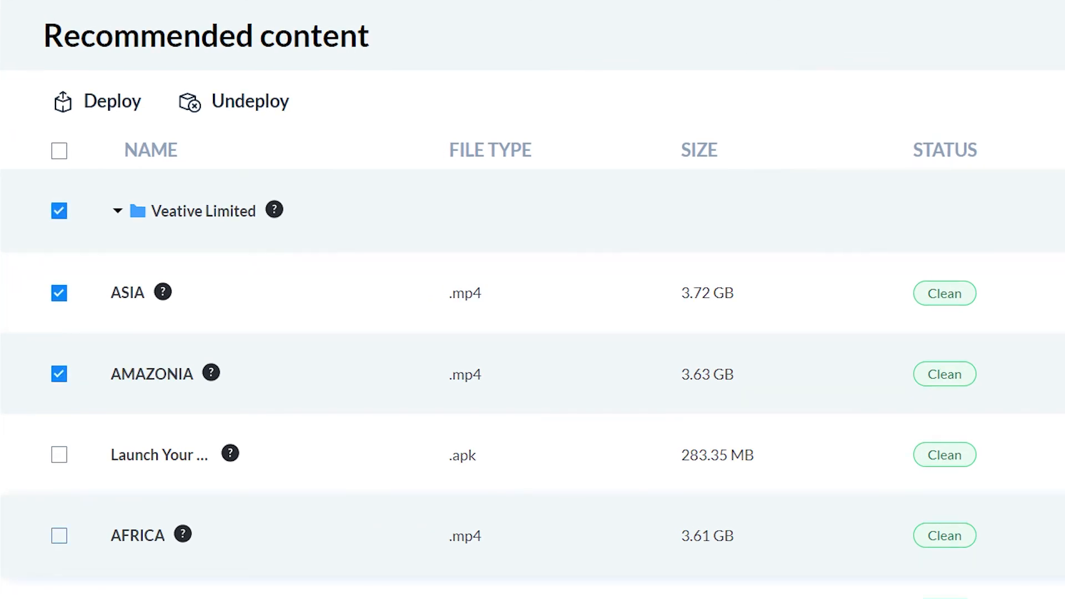
pyautogui.click(58, 535)
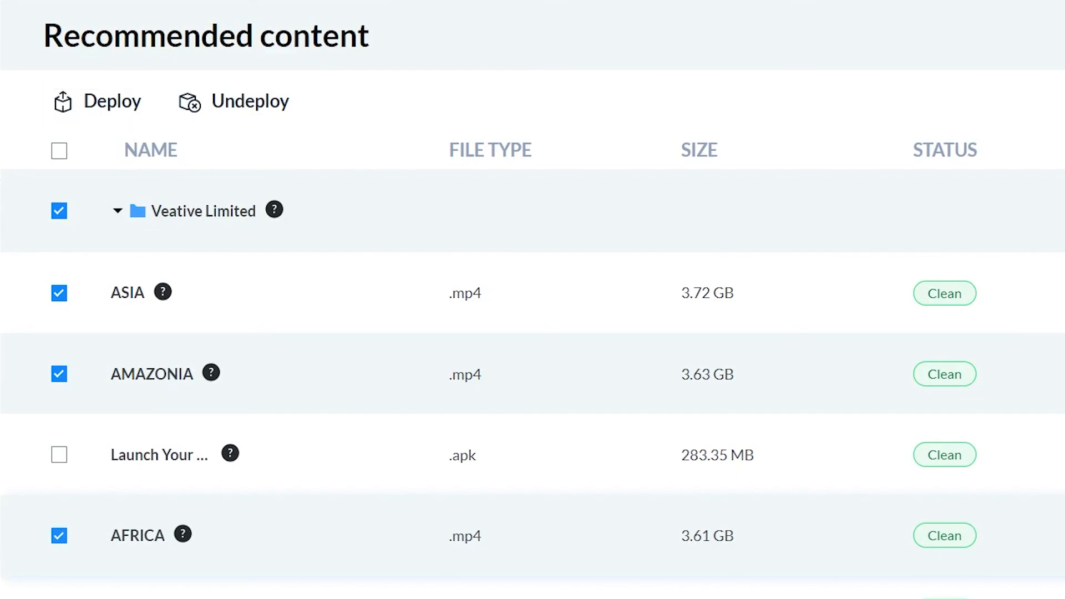
pyautogui.click(109, 101)
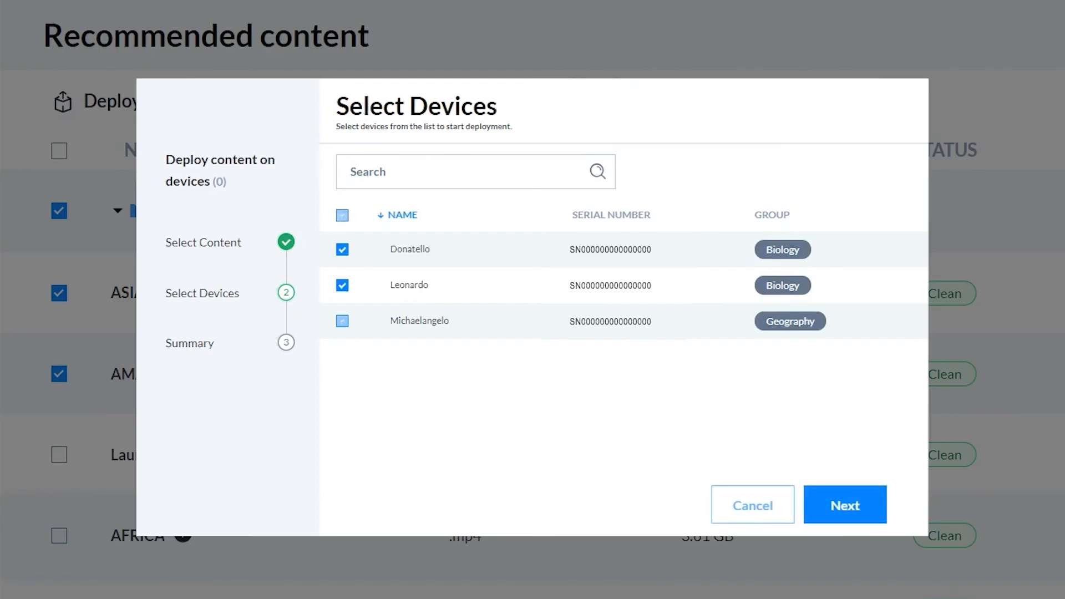
# Confirm the target devices and deploy the content to Donatello, Leonardo and Michaelangelo.
pyautogui.click(844, 504)
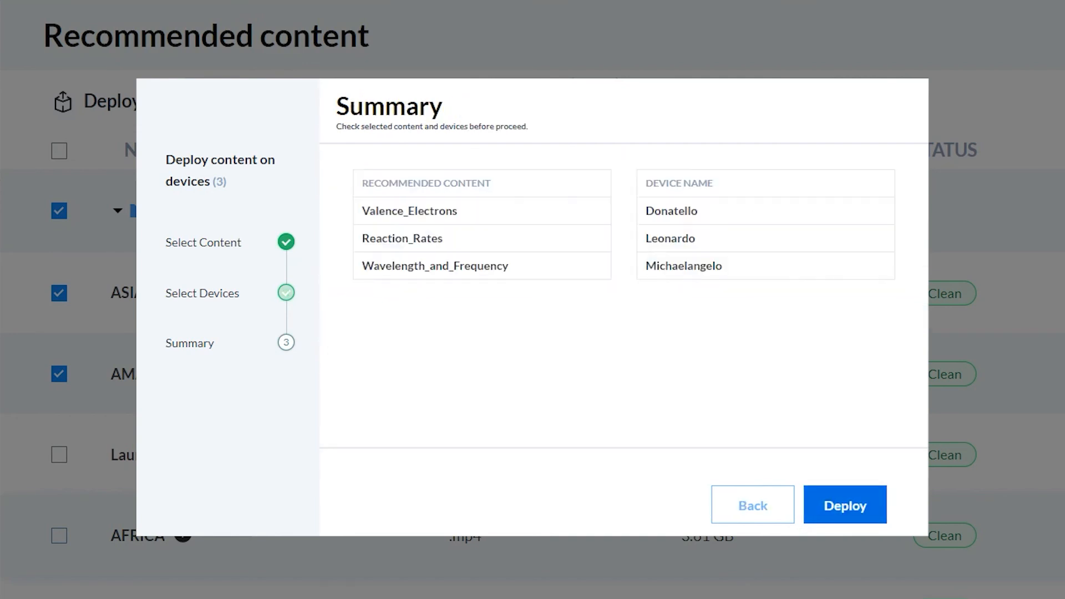
pyautogui.click(845, 504)
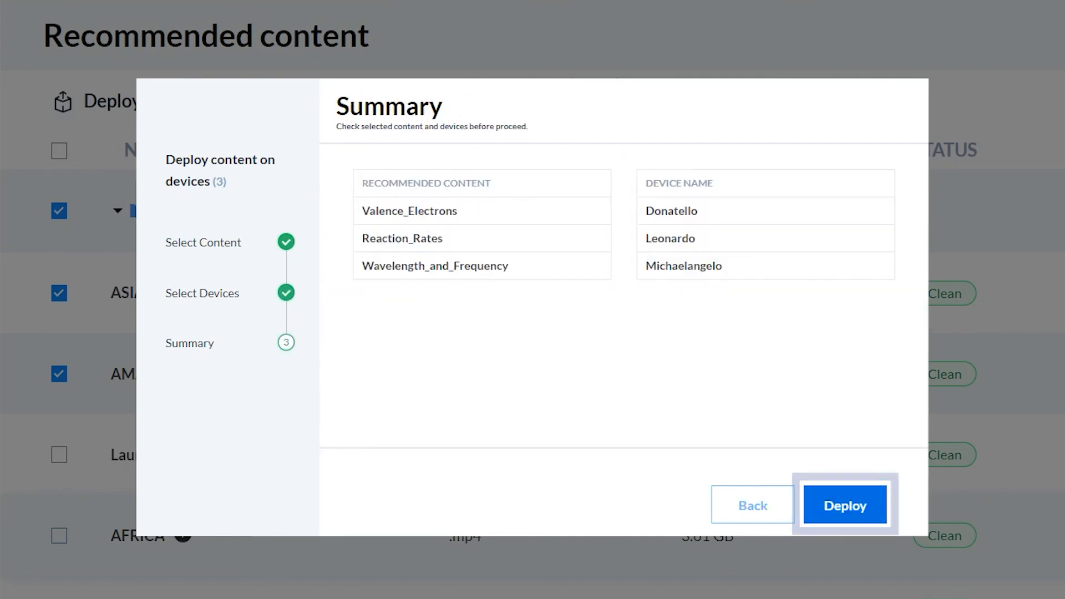
pyautogui.click(844, 505)
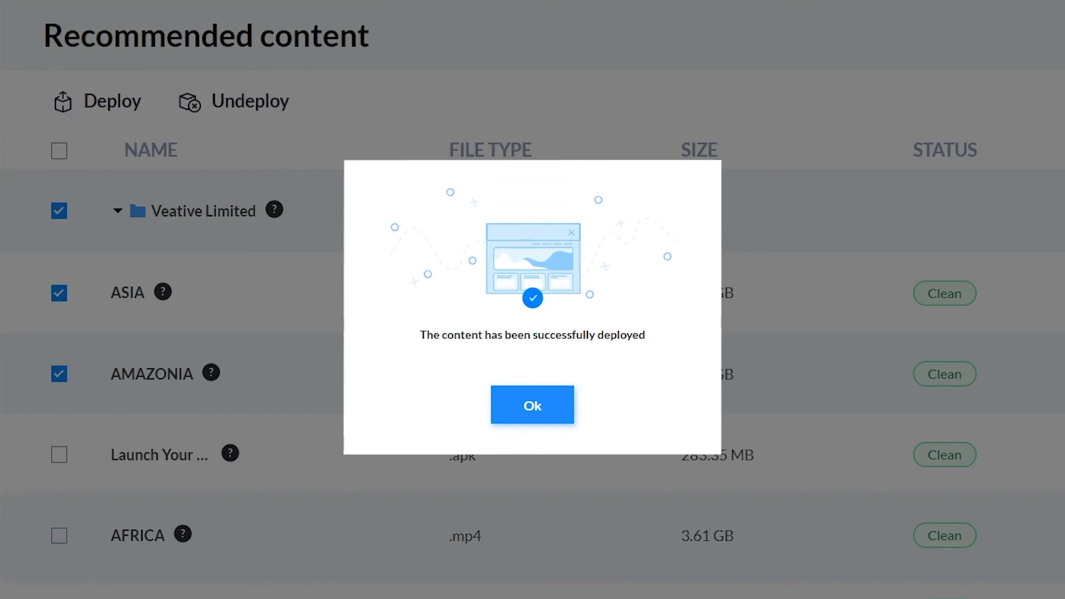